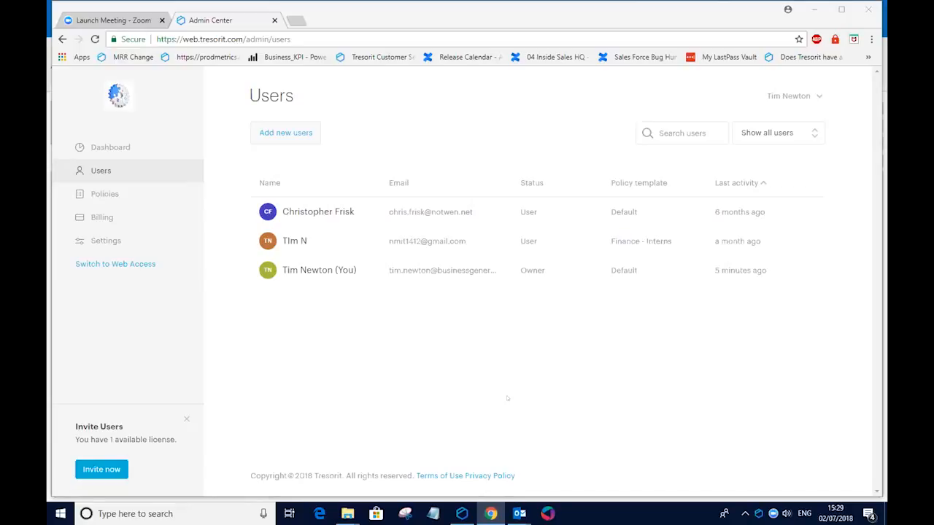
pyautogui.moveTo(551, 338)
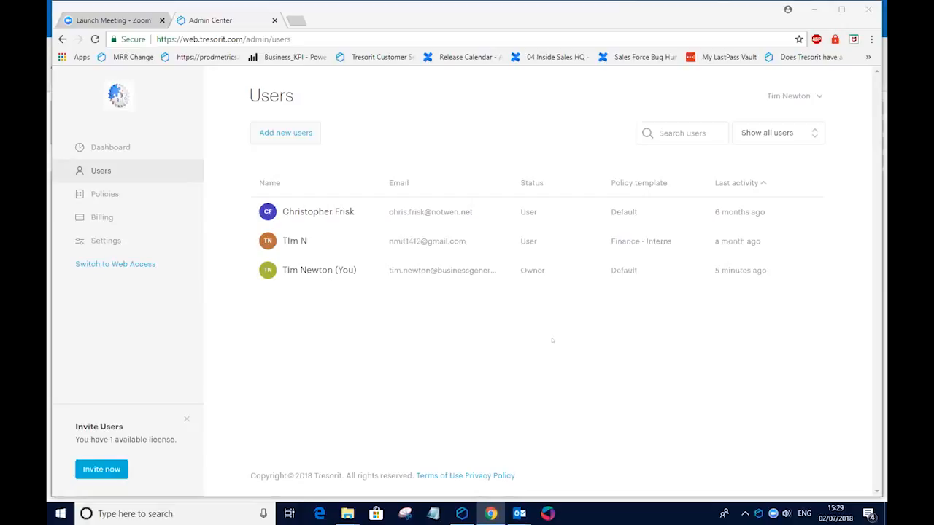
pyautogui.moveTo(553, 324)
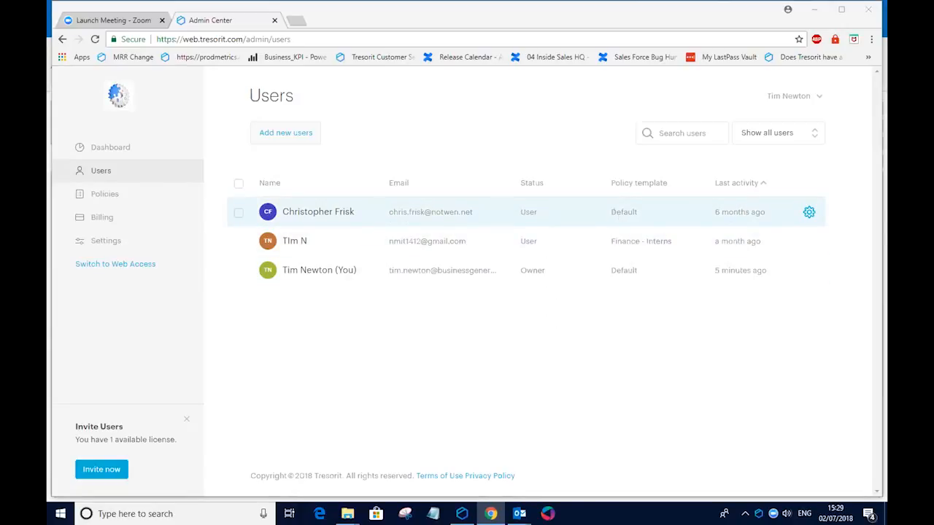
pyautogui.moveTo(620, 241)
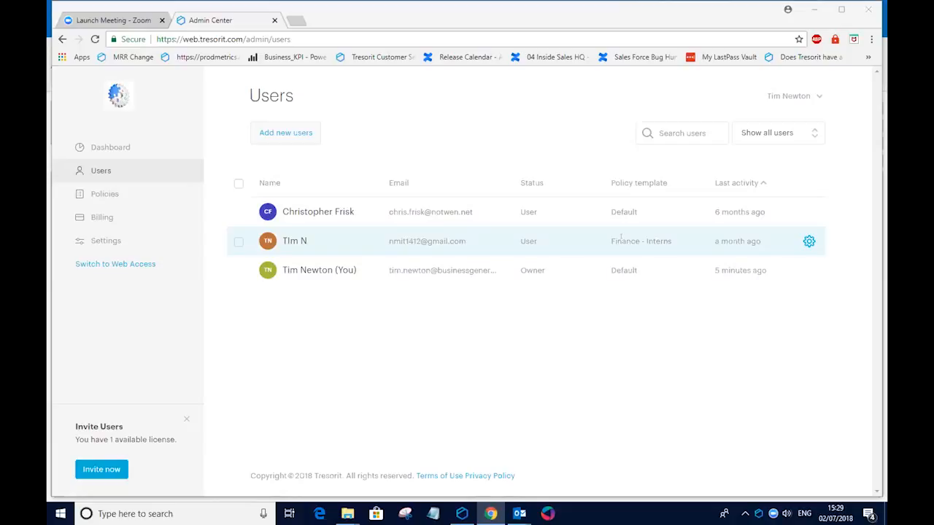
pyautogui.moveTo(237, 188)
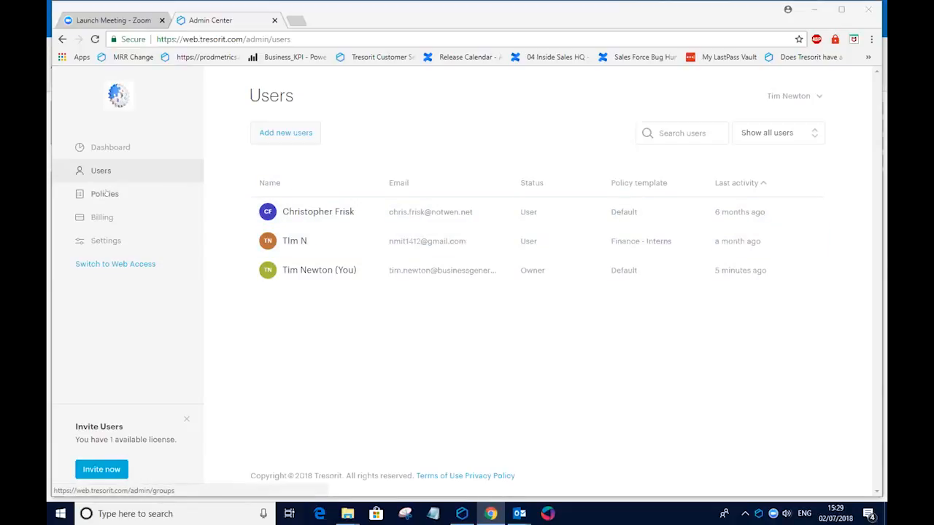
# Step: Review the Finance - Interns policy template: 2-step verification, Windows/macOS only, sharing and sync enabled
pyautogui.click(105, 193)
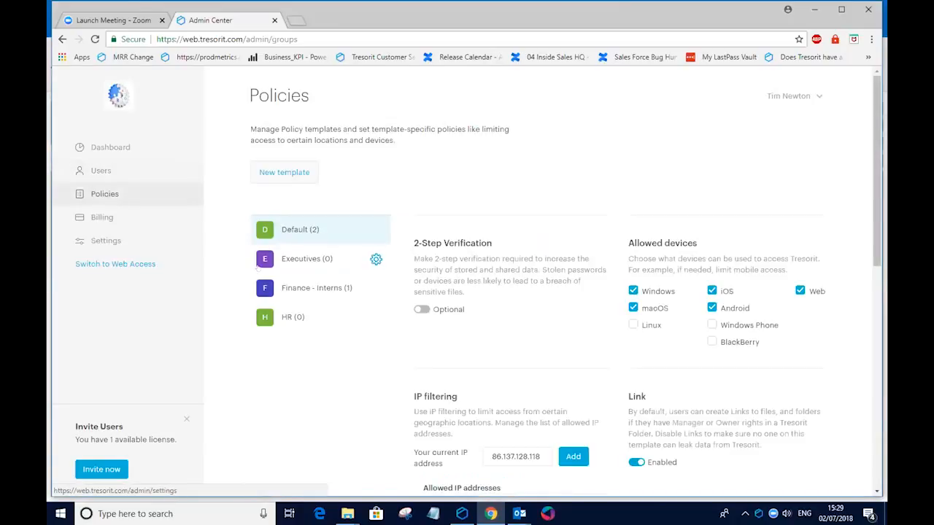
pyautogui.click(316, 287)
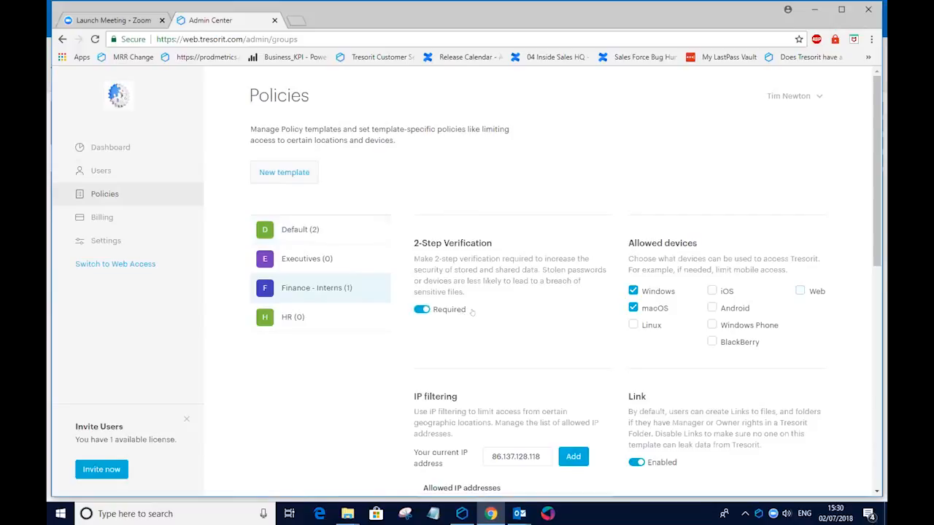
pyautogui.scroll(-3)
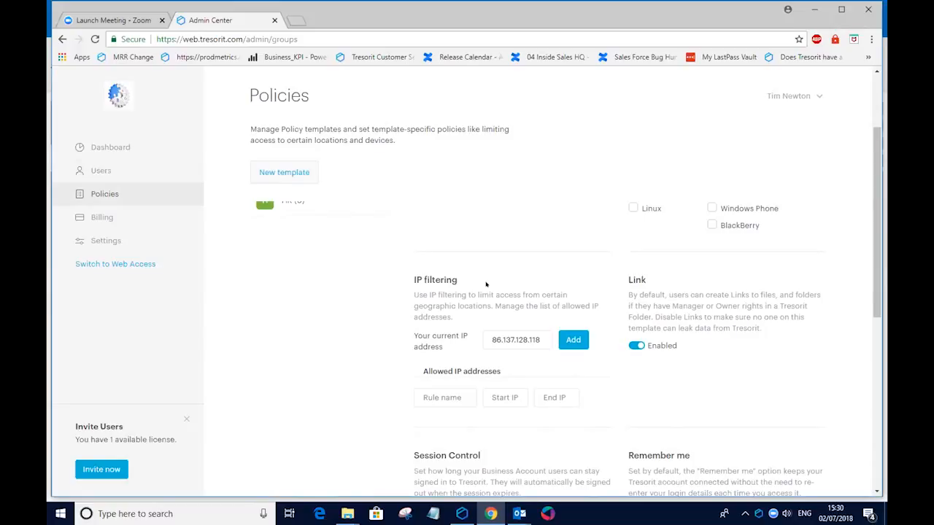
pyautogui.moveTo(516, 283)
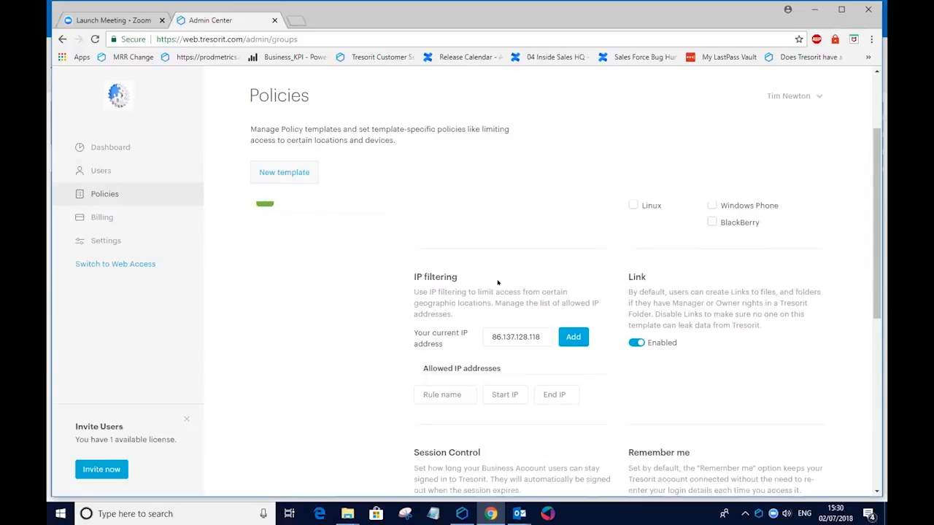
pyautogui.scroll(-3)
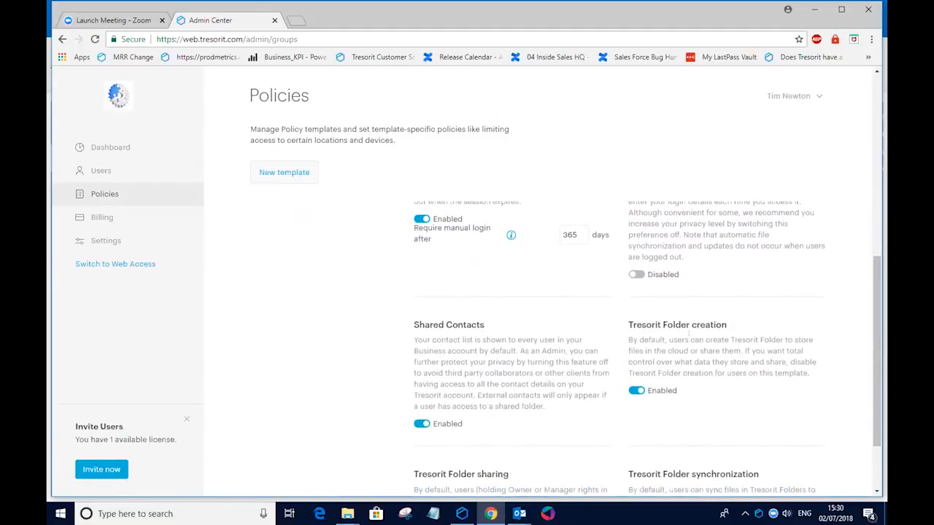
pyautogui.scroll(-3)
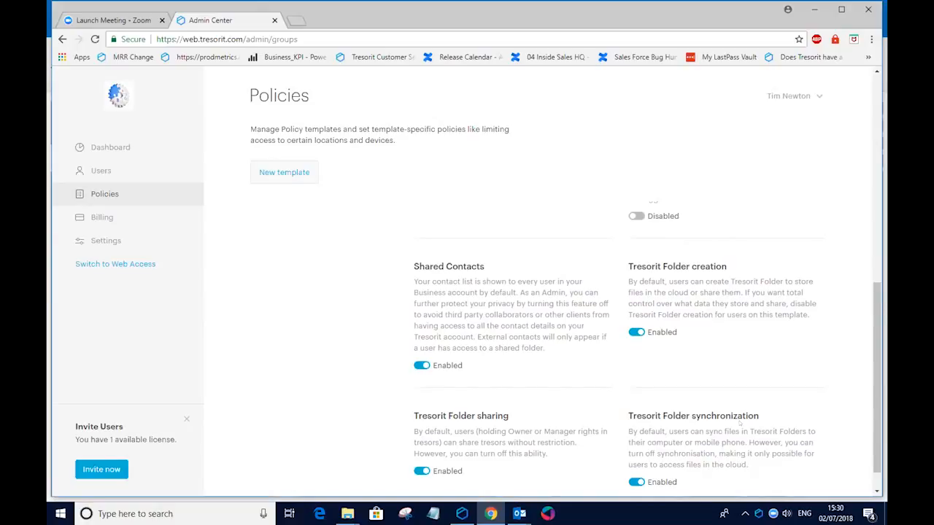
pyautogui.click(101, 169)
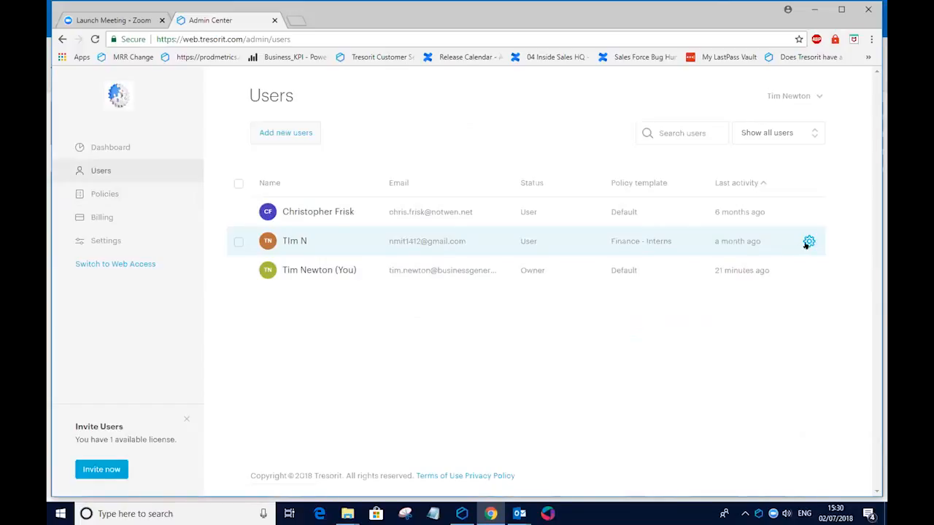
pyautogui.moveTo(799, 245)
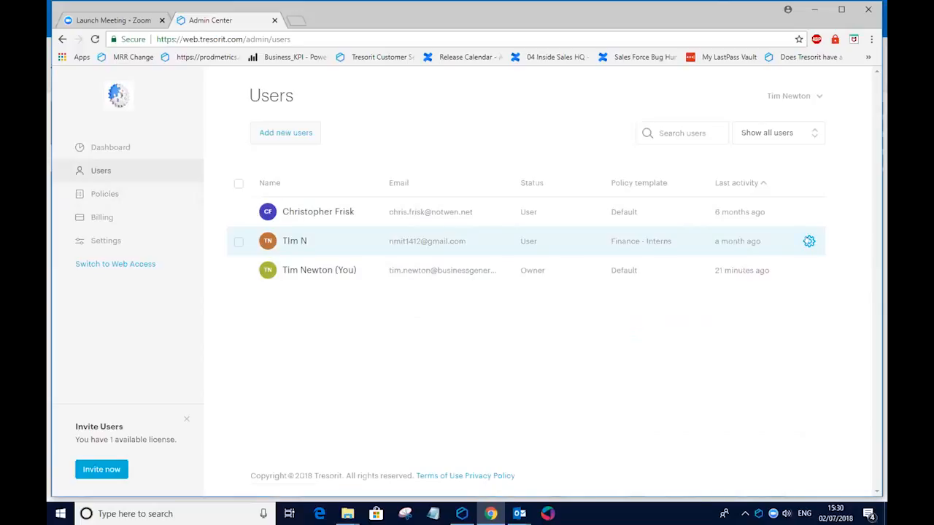
pyautogui.click(808, 241)
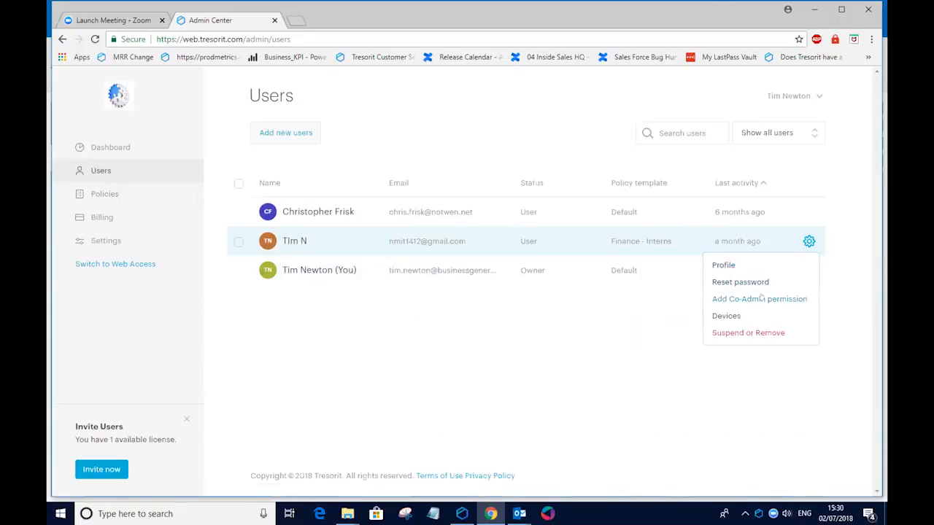
pyautogui.click(726, 315)
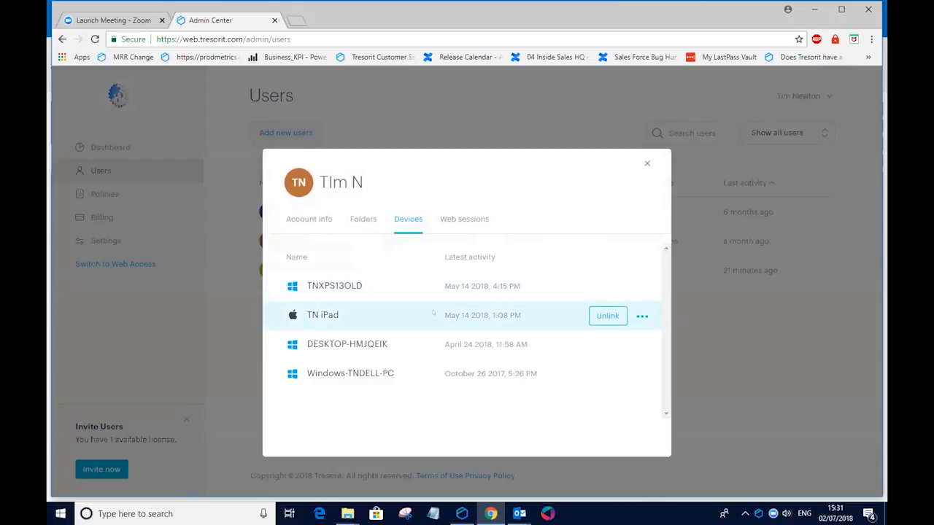
pyautogui.moveTo(607, 321)
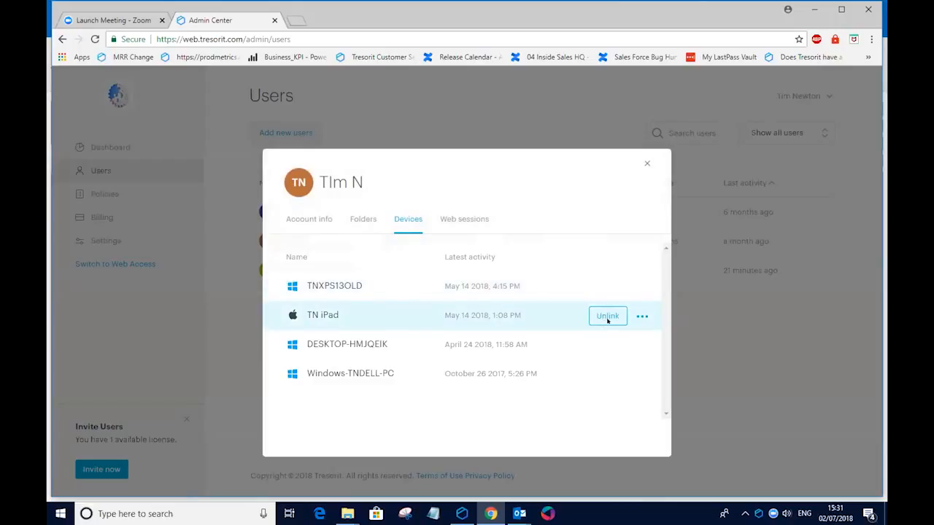
pyautogui.click(607, 315)
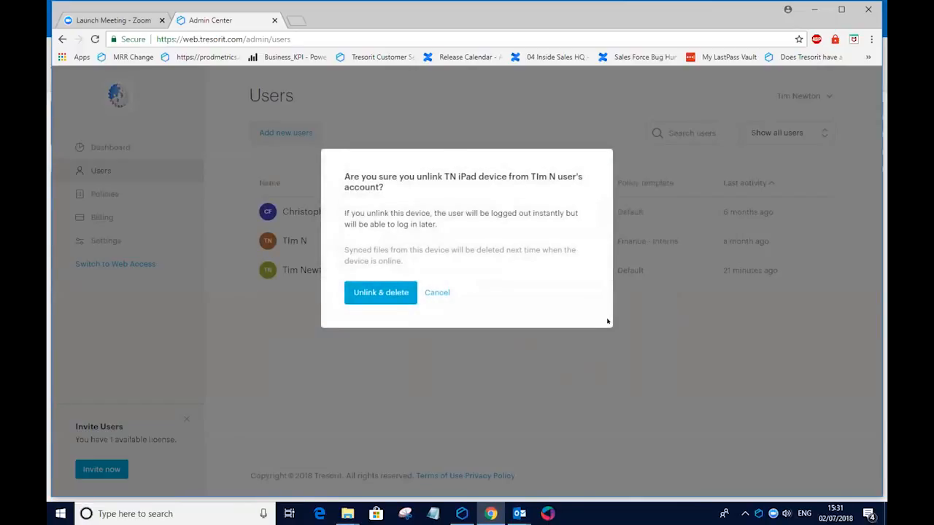
pyautogui.moveTo(459, 295)
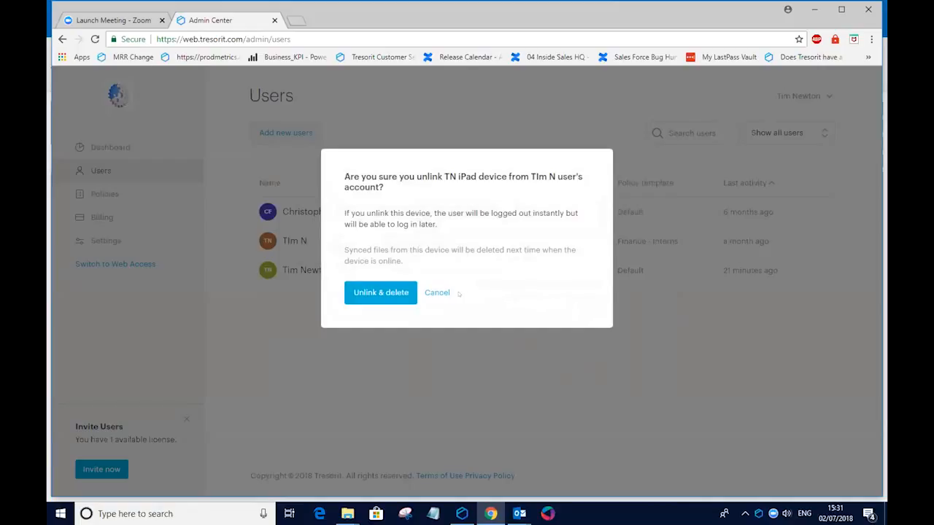
pyautogui.click(436, 291)
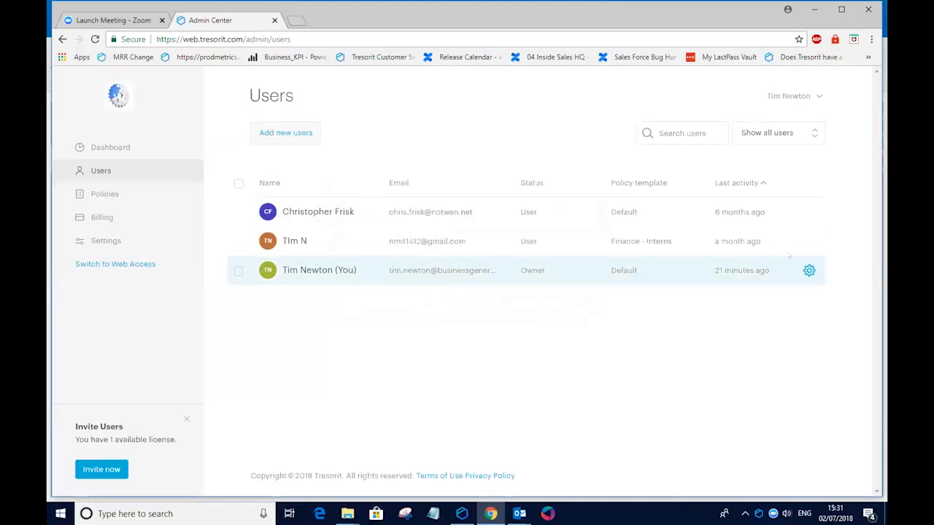
pyautogui.click(808, 241)
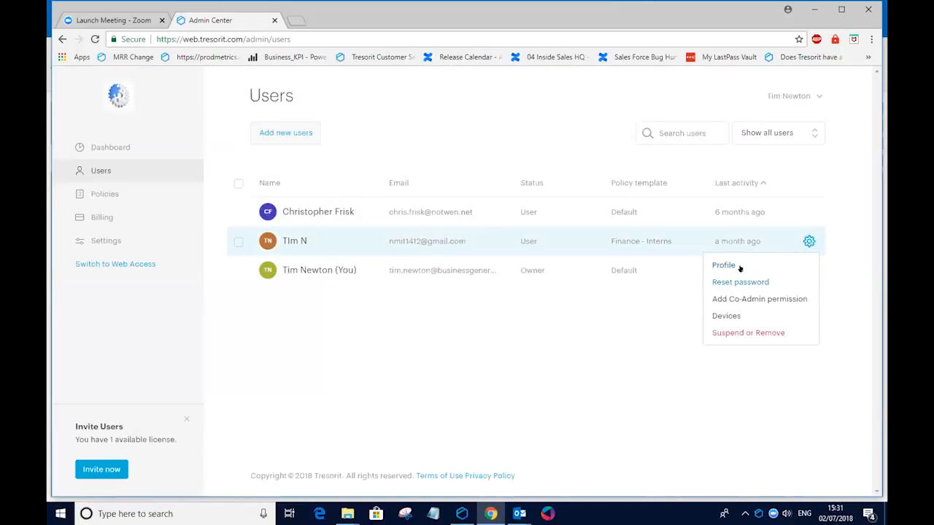
pyautogui.click(726, 315)
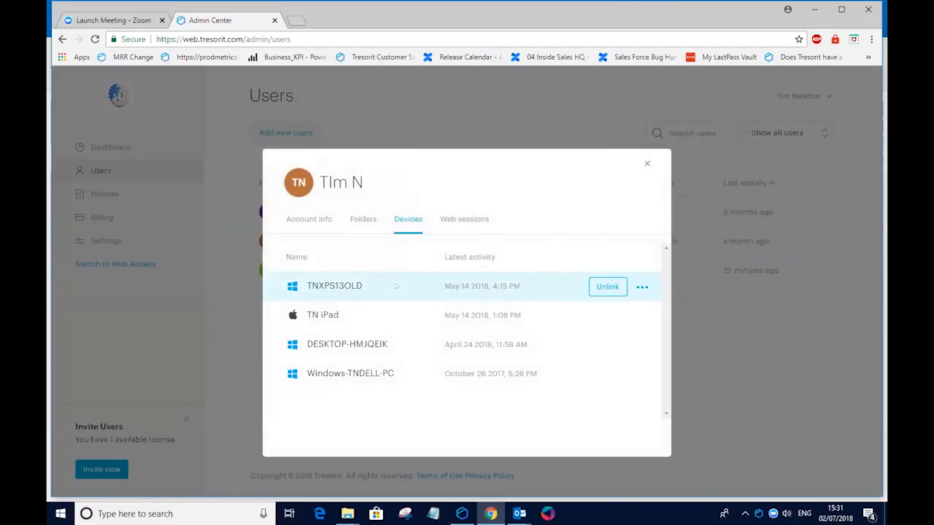
pyautogui.click(646, 163)
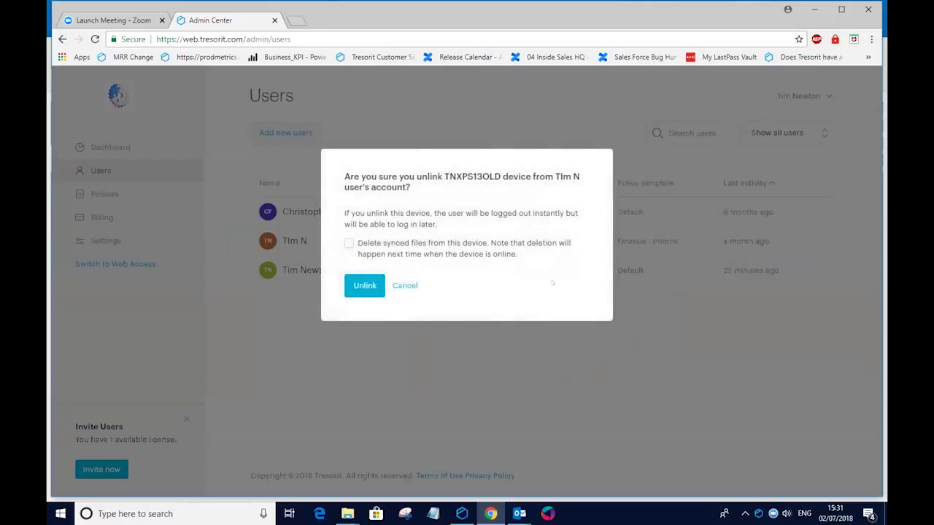
pyautogui.moveTo(479, 264)
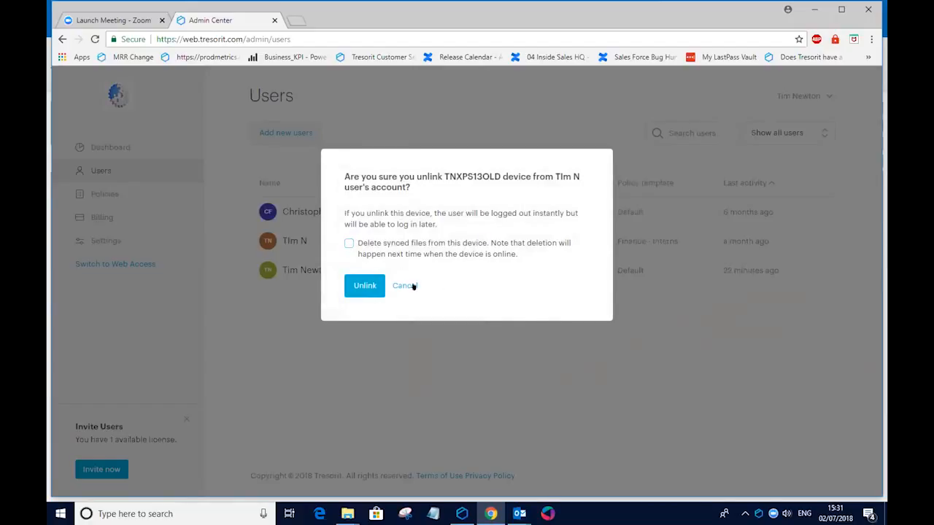
pyautogui.click(402, 284)
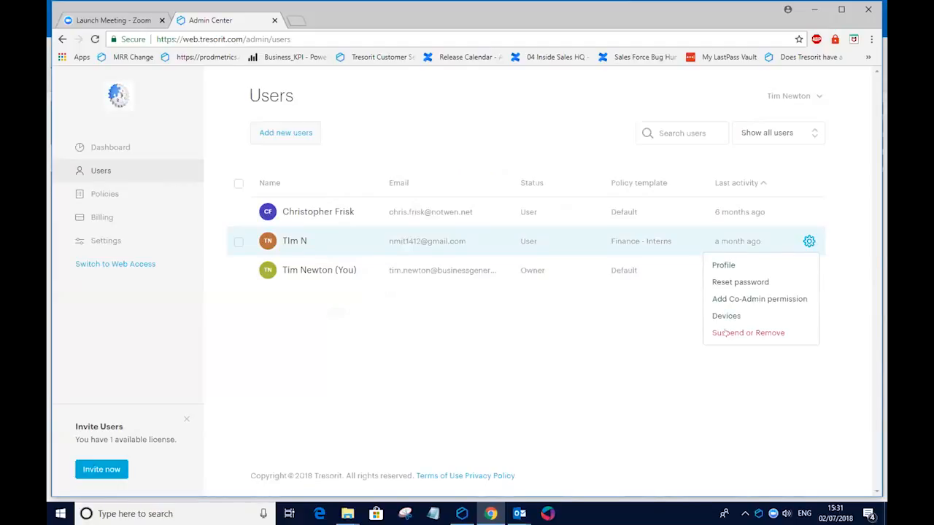
pyautogui.click(747, 332)
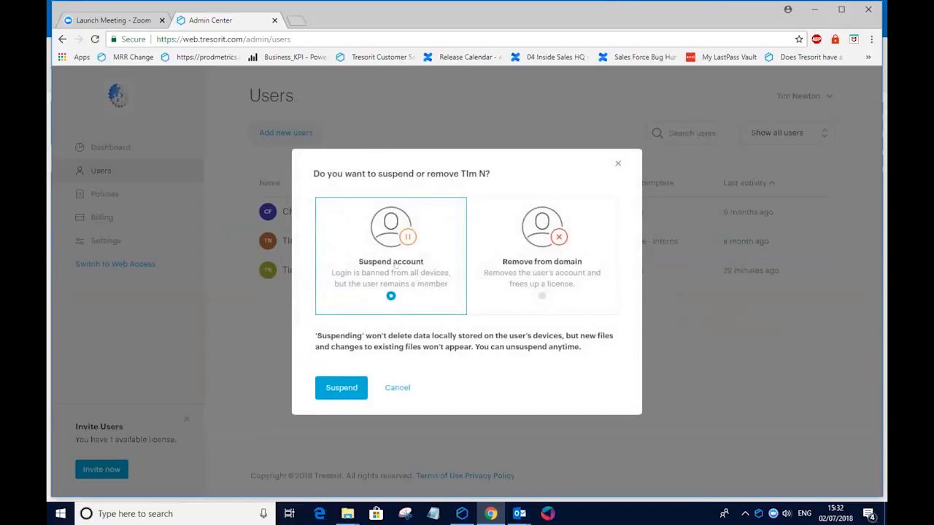
pyautogui.moveTo(391, 276)
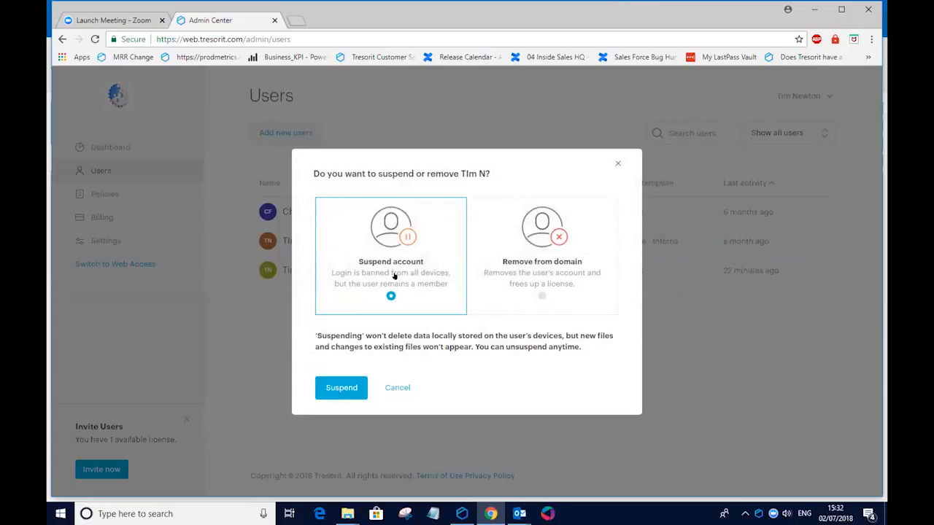
pyautogui.click(397, 388)
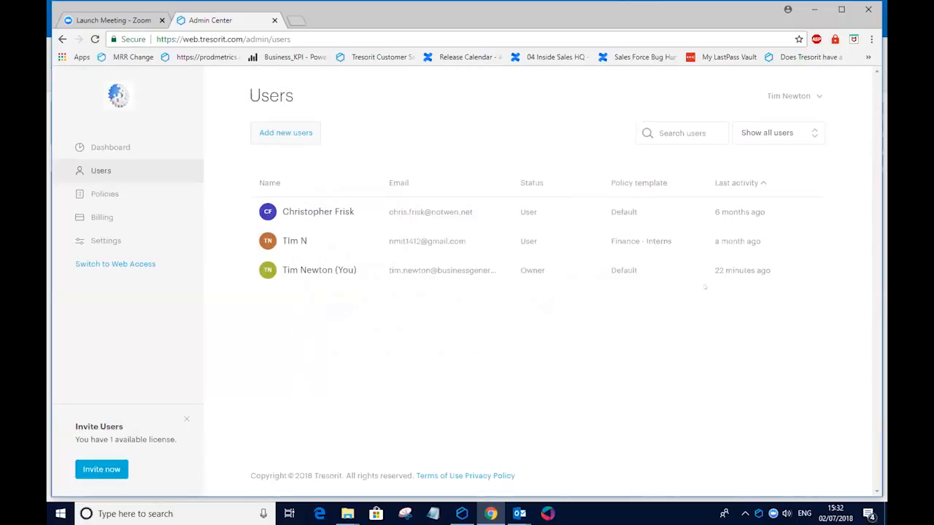
pyautogui.click(808, 240)
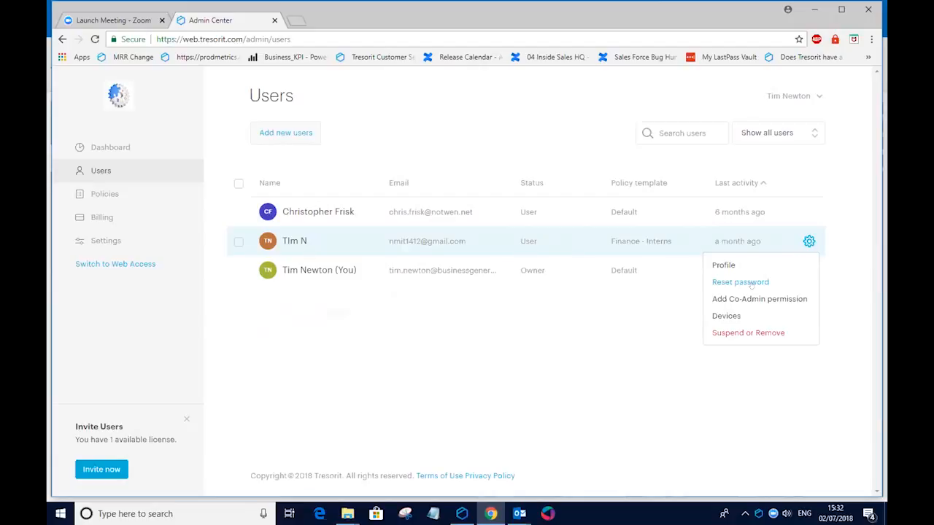
pyautogui.moveTo(724, 265)
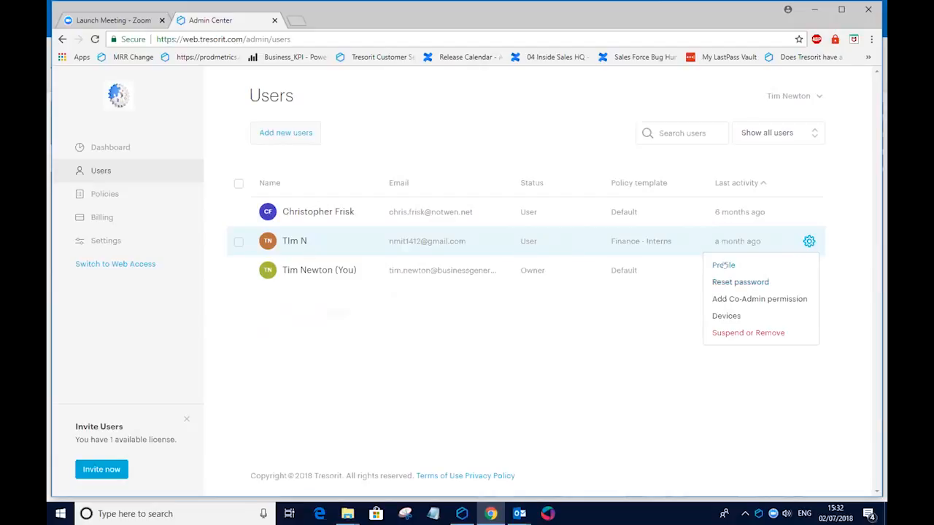
pyautogui.click(724, 265)
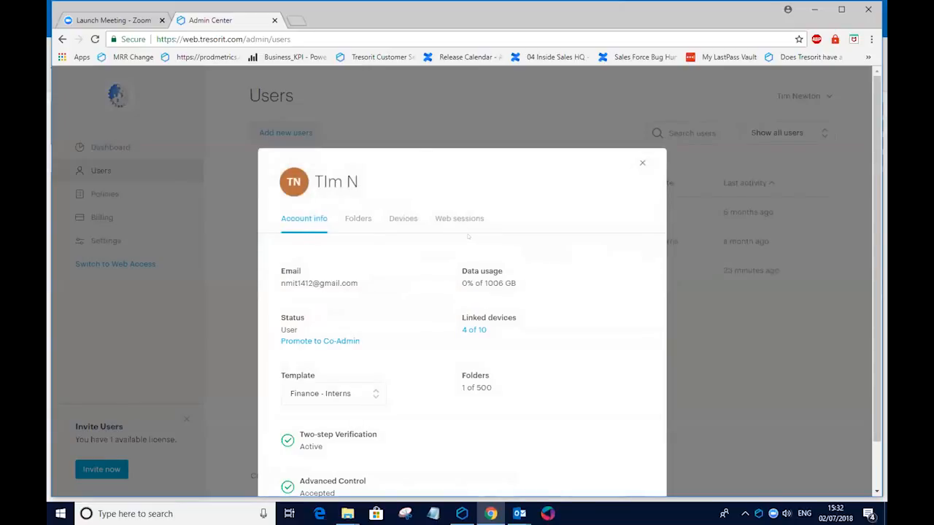
pyautogui.click(357, 219)
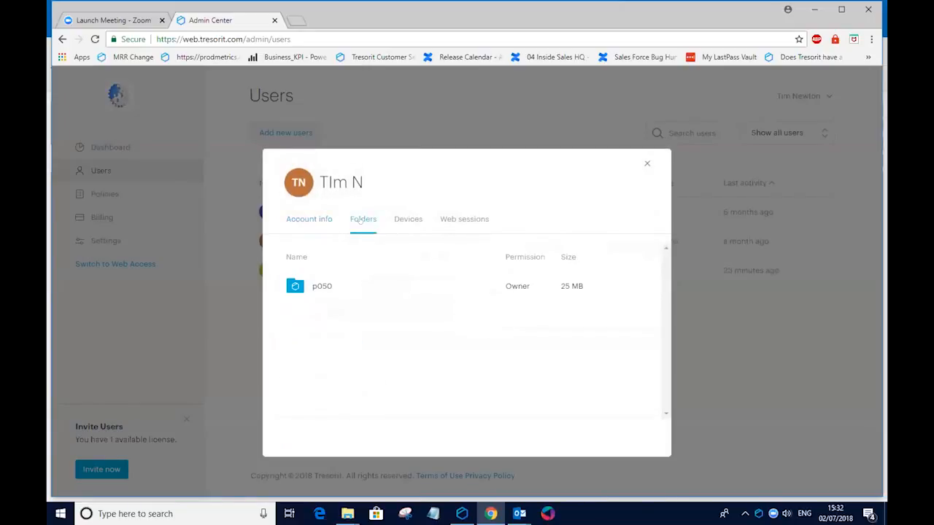
pyautogui.moveTo(449, 293)
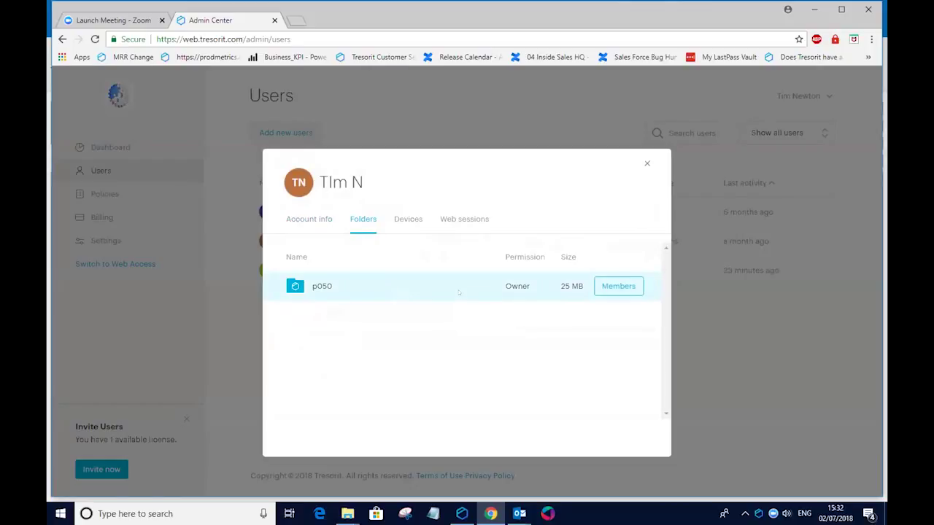
pyautogui.click(619, 286)
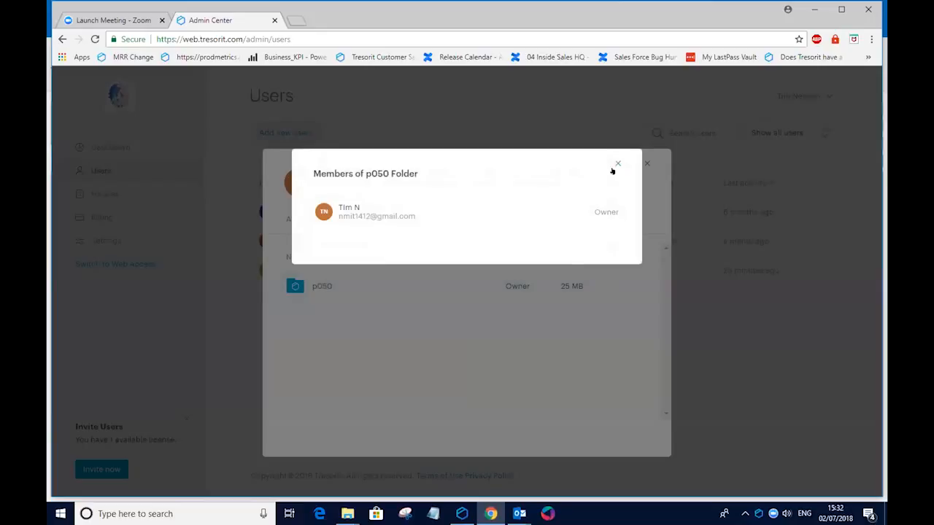
pyautogui.moveTo(615, 164)
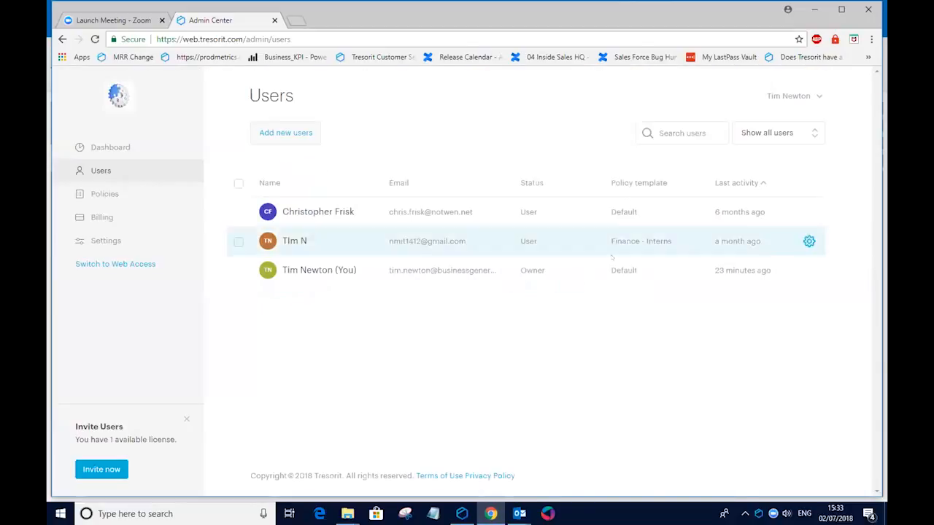
pyautogui.moveTo(592, 339)
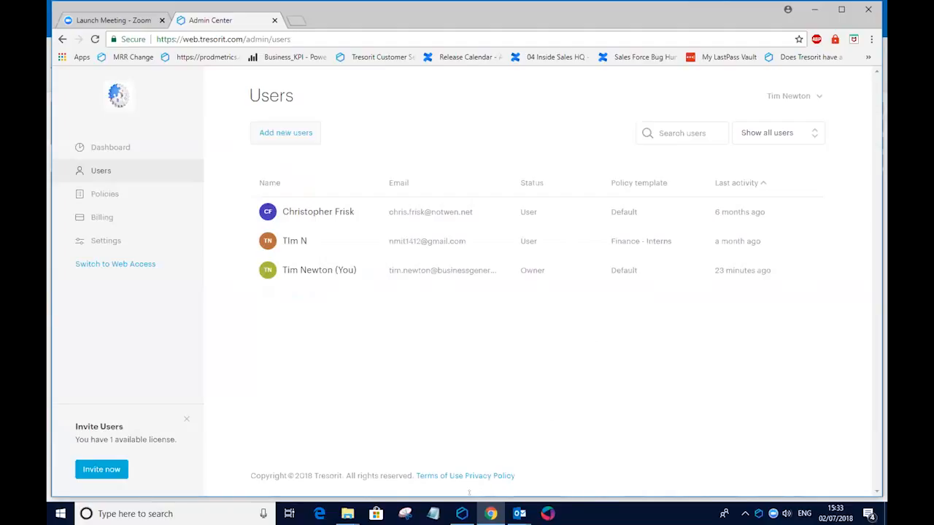
pyautogui.moveTo(461, 513)
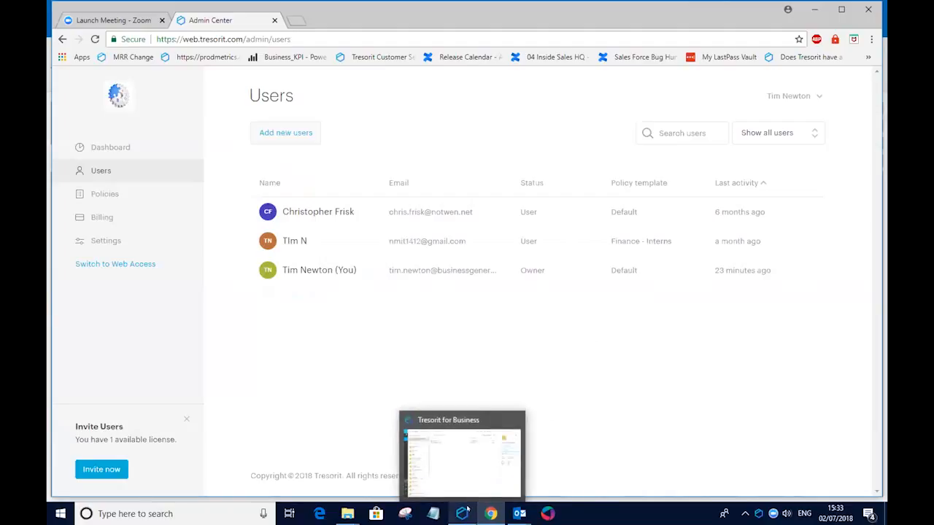
pyautogui.click(462, 452)
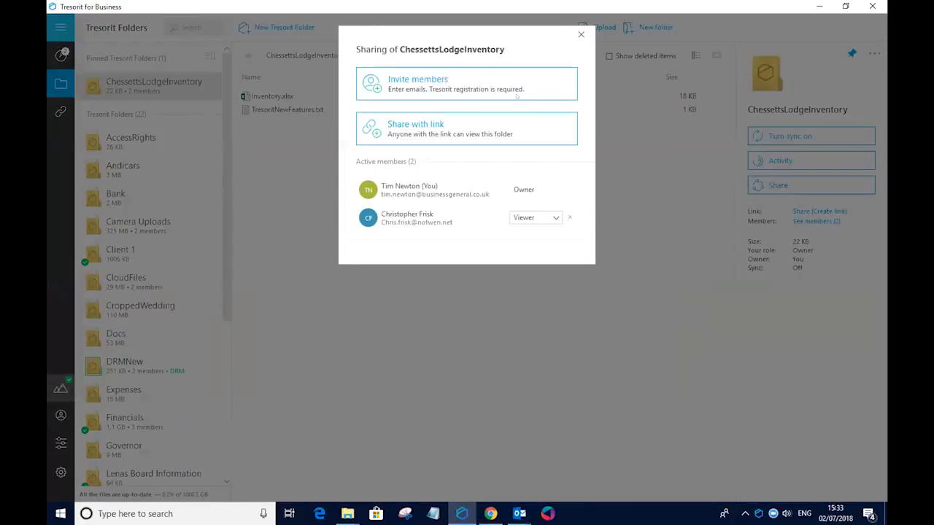
pyautogui.moveTo(569, 217)
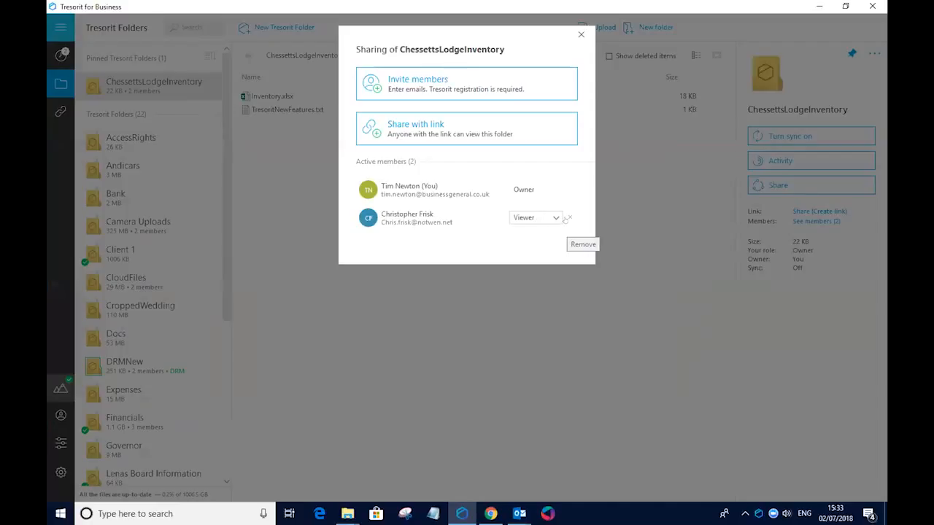
pyautogui.click(534, 217)
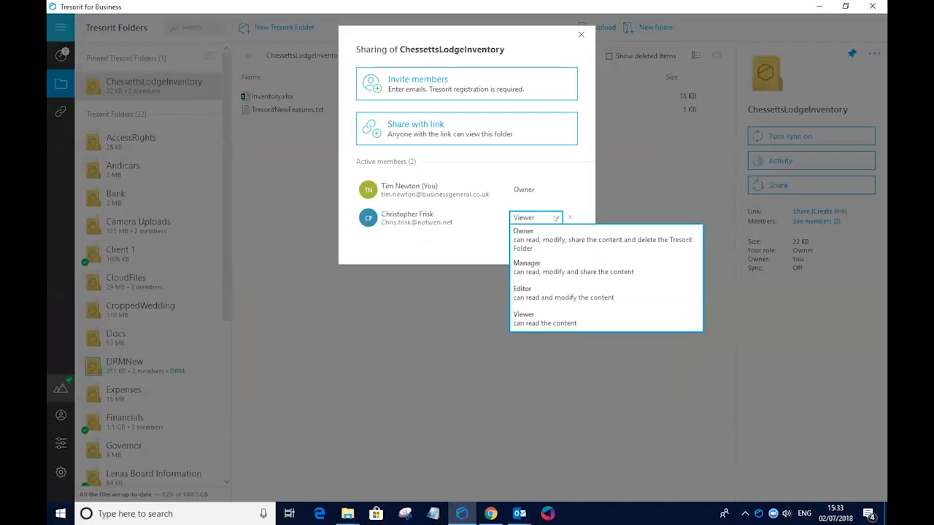
pyautogui.moveTo(551, 291)
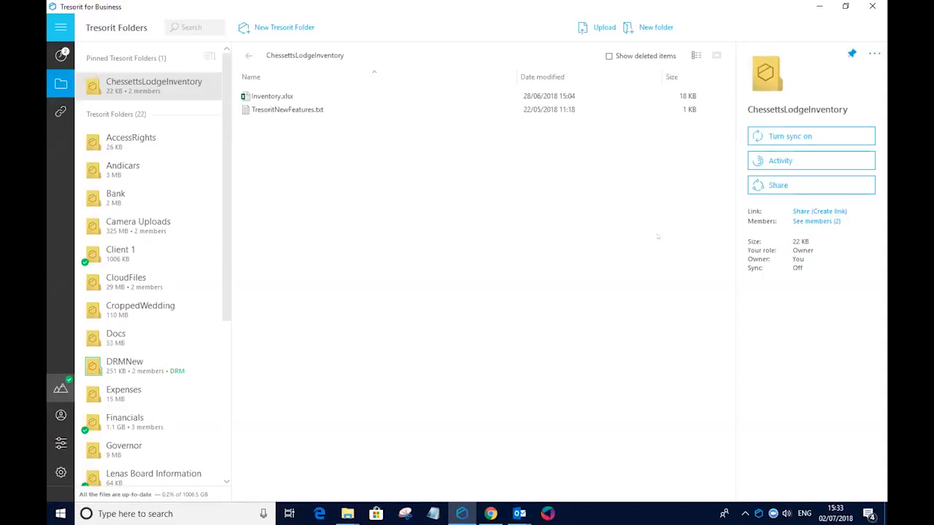
pyautogui.moveTo(804, 160)
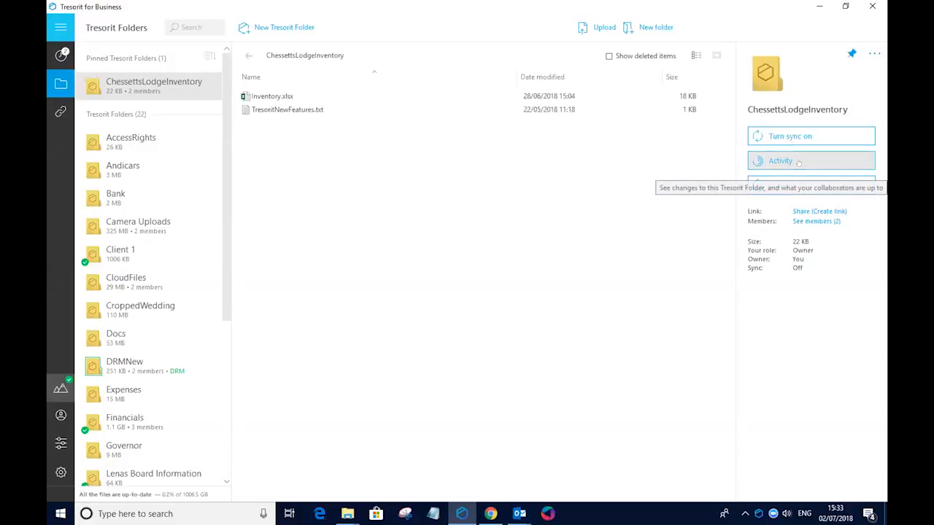
pyautogui.click(780, 161)
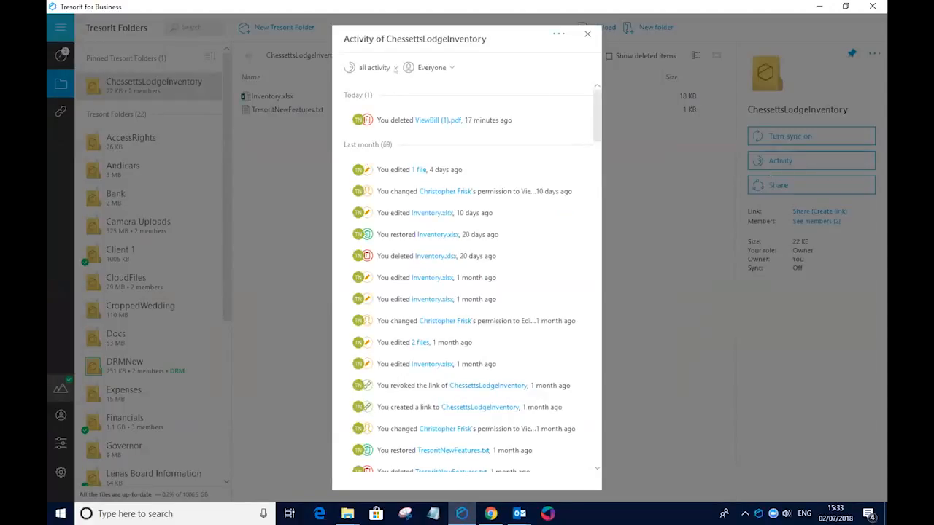
pyautogui.click(376, 68)
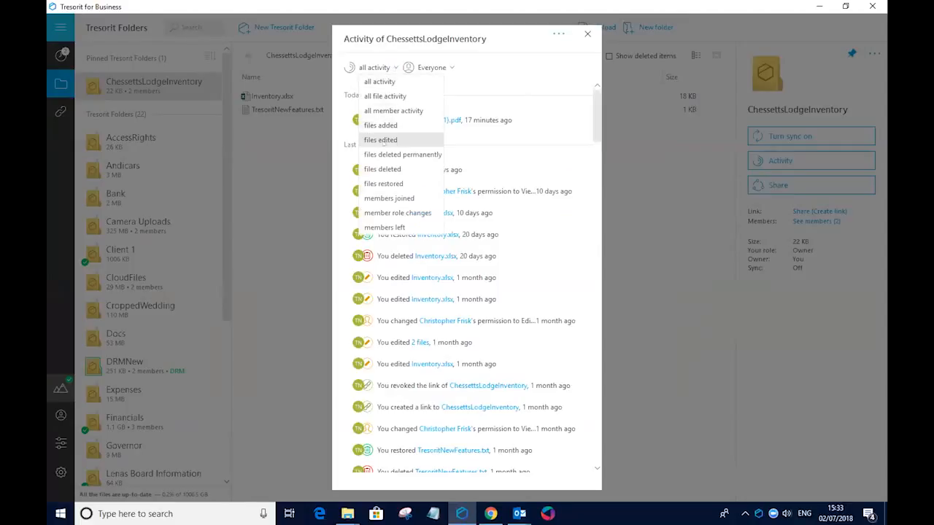
pyautogui.moveTo(382, 82)
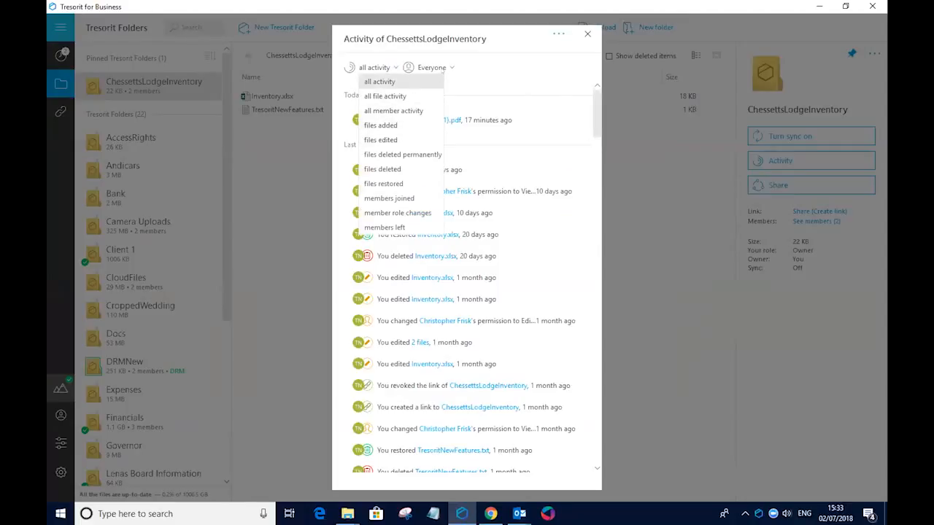
pyautogui.click(382, 82)
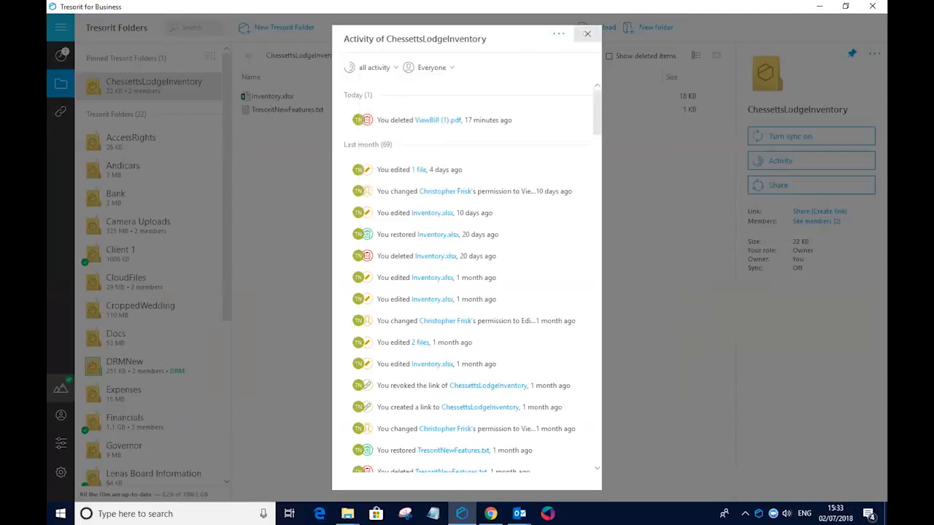
pyautogui.click(586, 35)
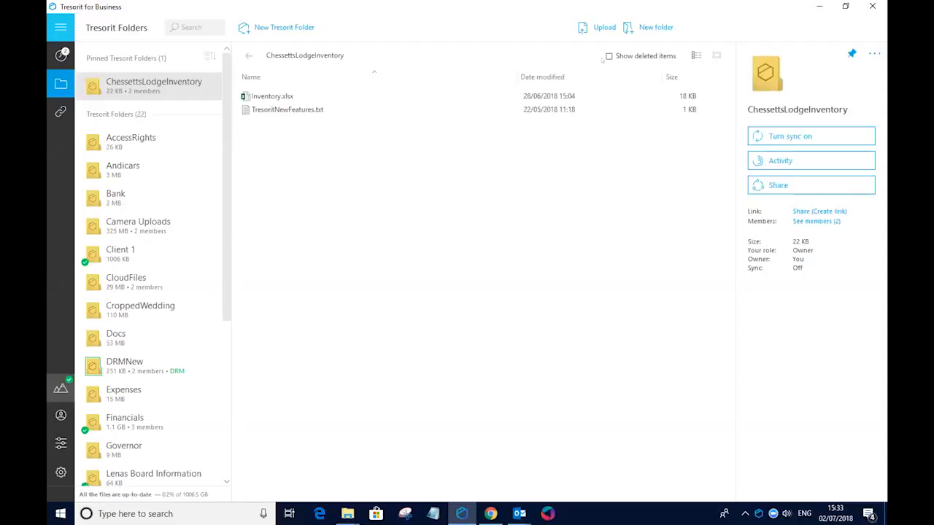
# Step: Restore the deleted ViewBill (1).pdf so it is listed again in ChessettsLodgeInventory
pyautogui.click(607, 55)
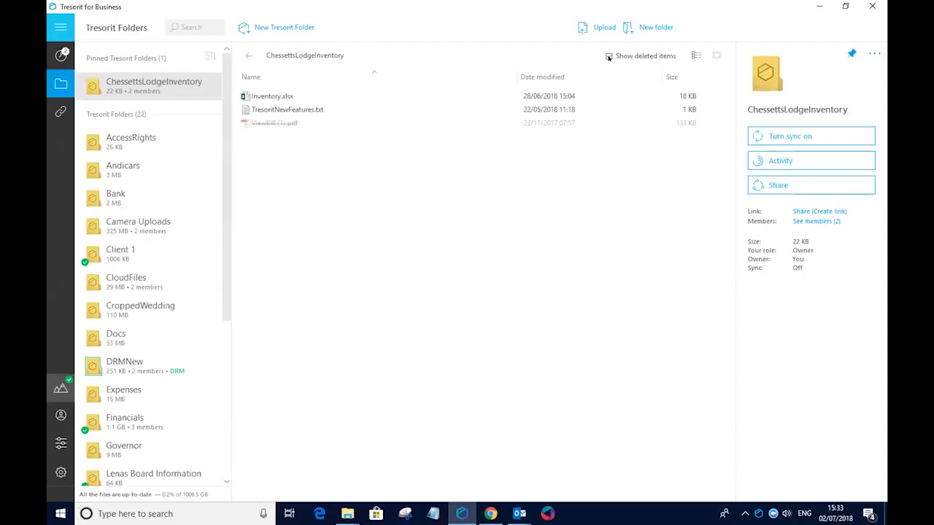
pyautogui.click(274, 122)
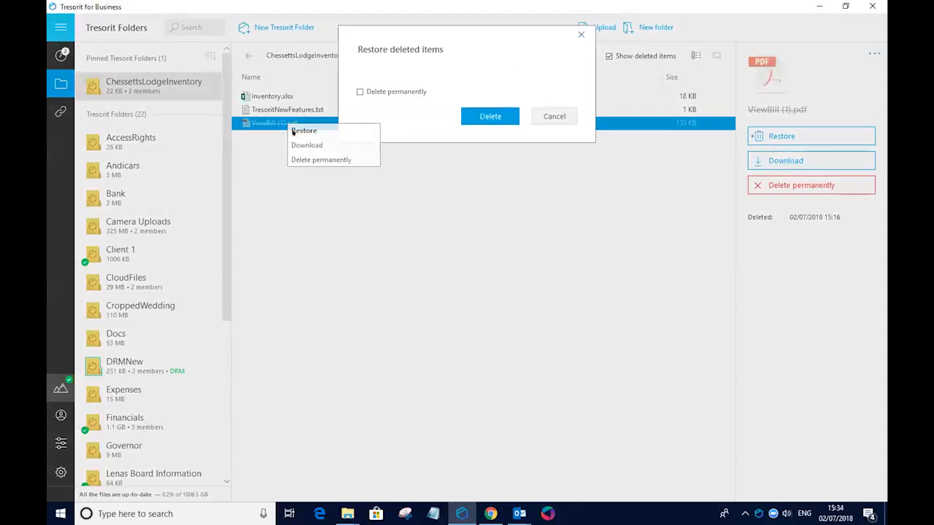
pyautogui.click(304, 132)
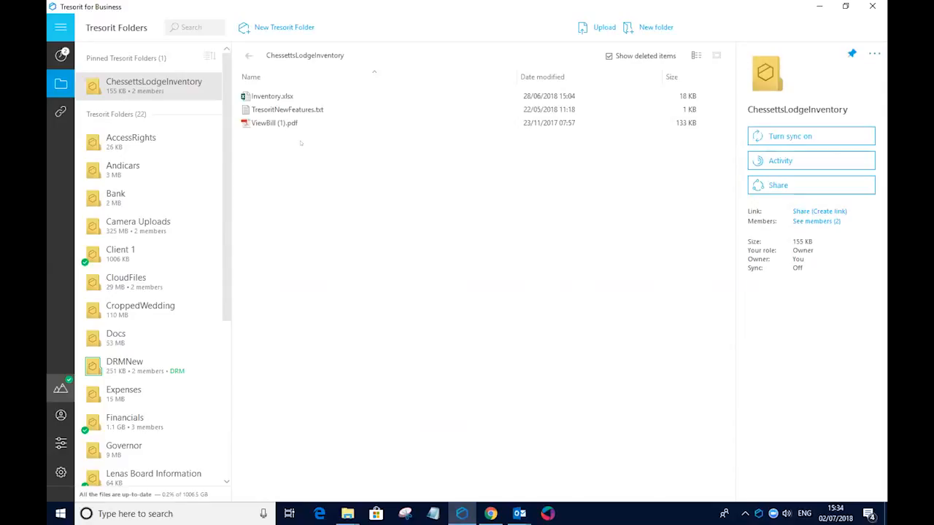
pyautogui.moveTo(295, 146)
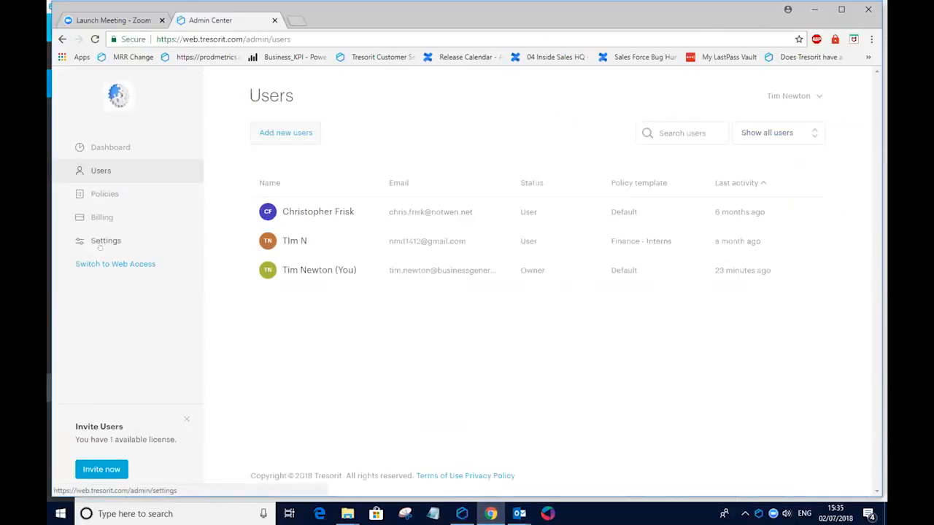
# Step: Show the Admin Center Settings page with customization, Active Directory connector and company name
pyautogui.click(105, 240)
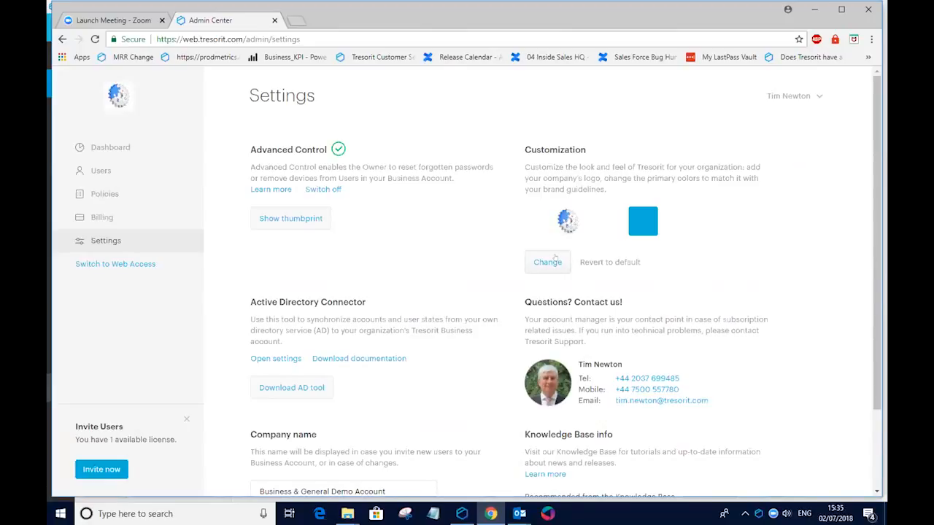
pyautogui.moveTo(575, 202)
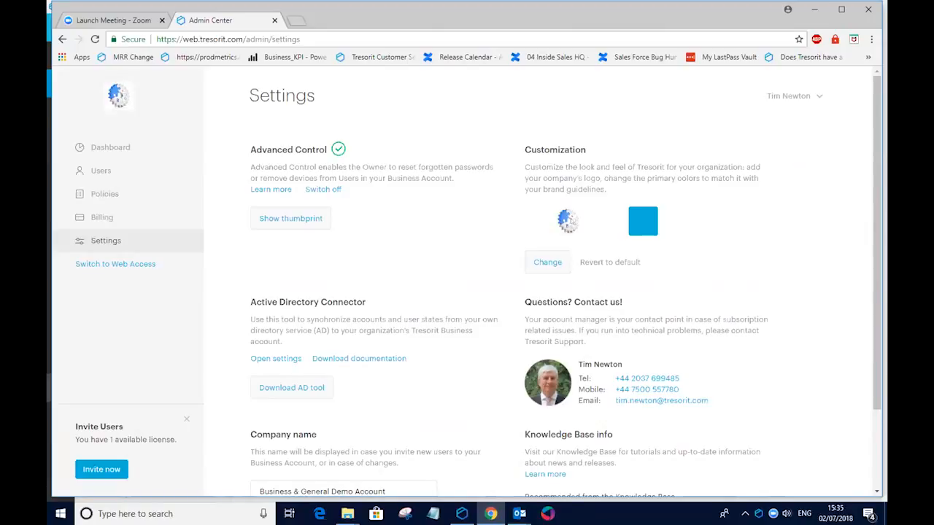
pyautogui.moveTo(627, 414)
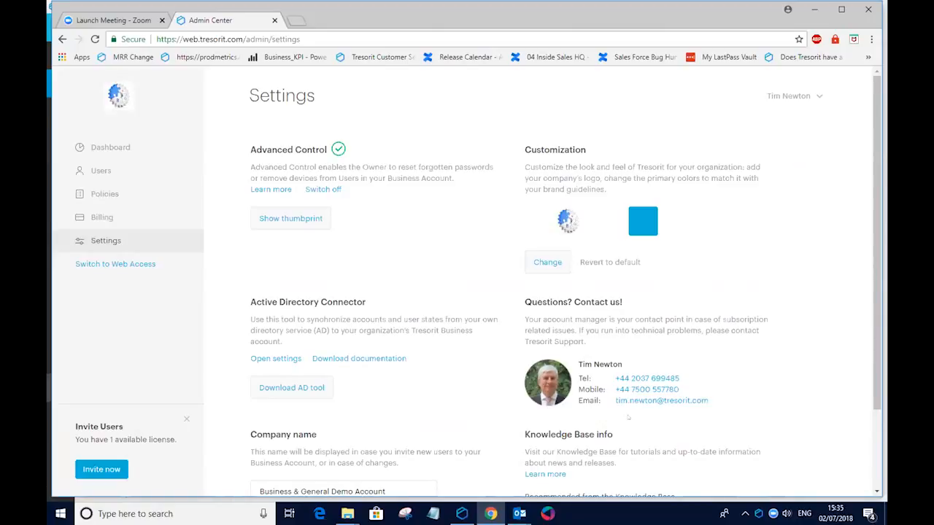
pyautogui.moveTo(559, 487)
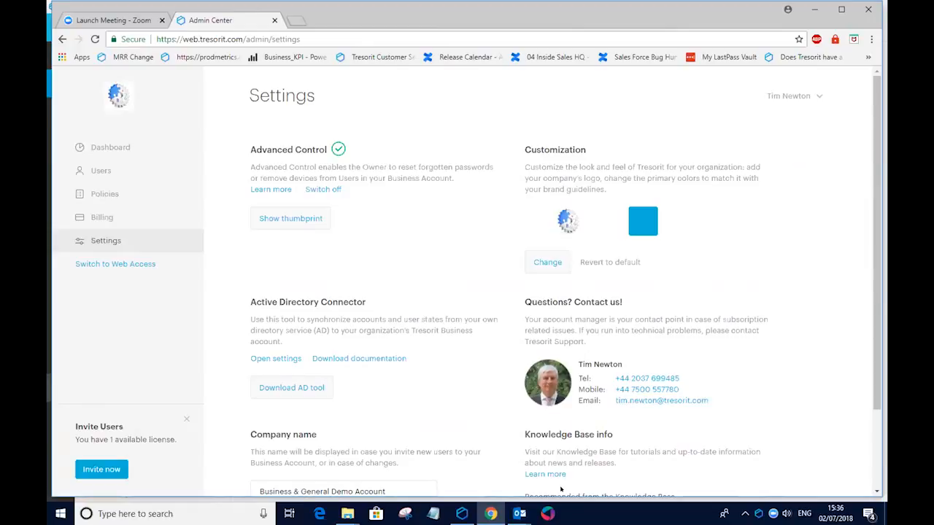
pyautogui.moveTo(562, 485)
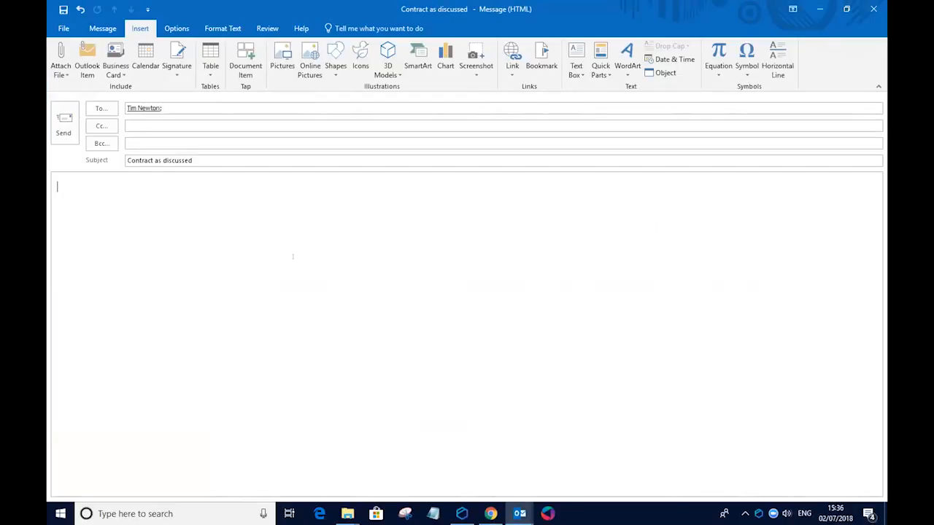
pyautogui.moveTo(442, 352)
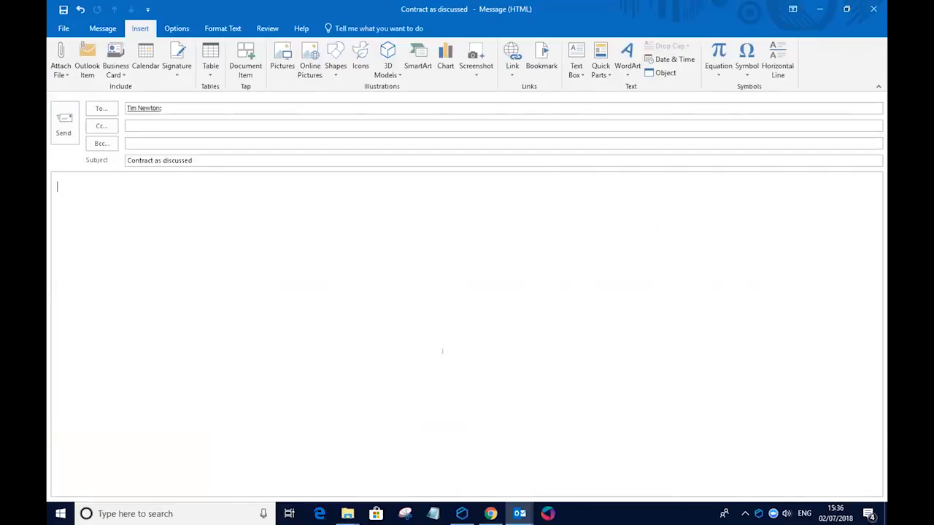
pyautogui.moveTo(519, 512)
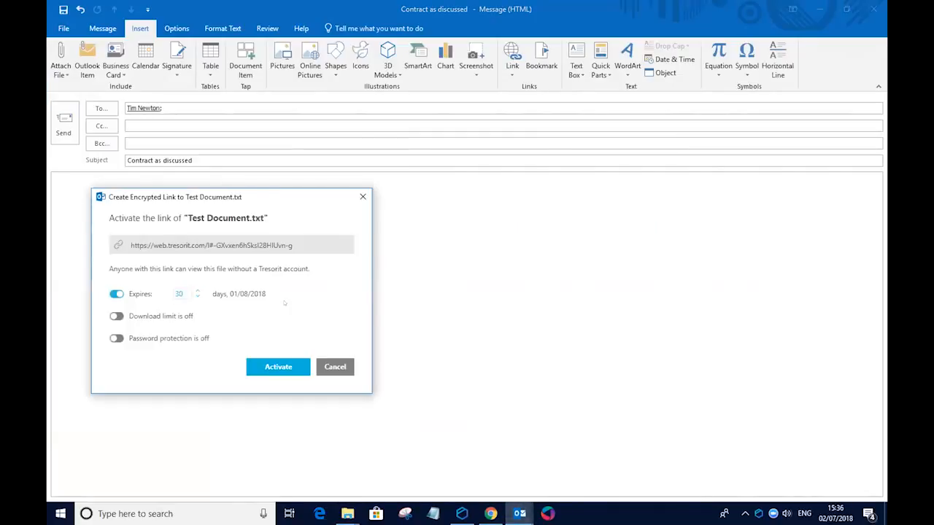
pyautogui.moveTo(246, 312)
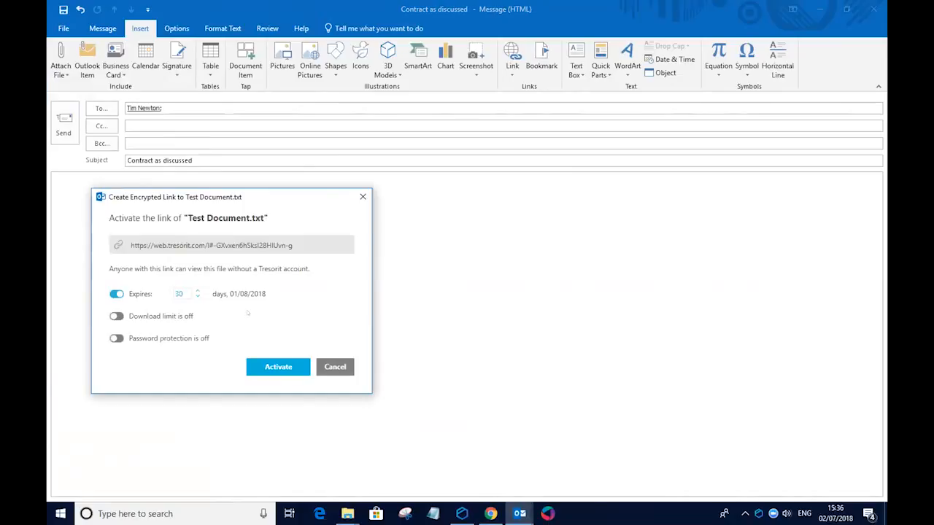
# Step: Activate the encrypted link for Test Document.txt with 3-day expiry and a one-download limit
pyautogui.write('3')
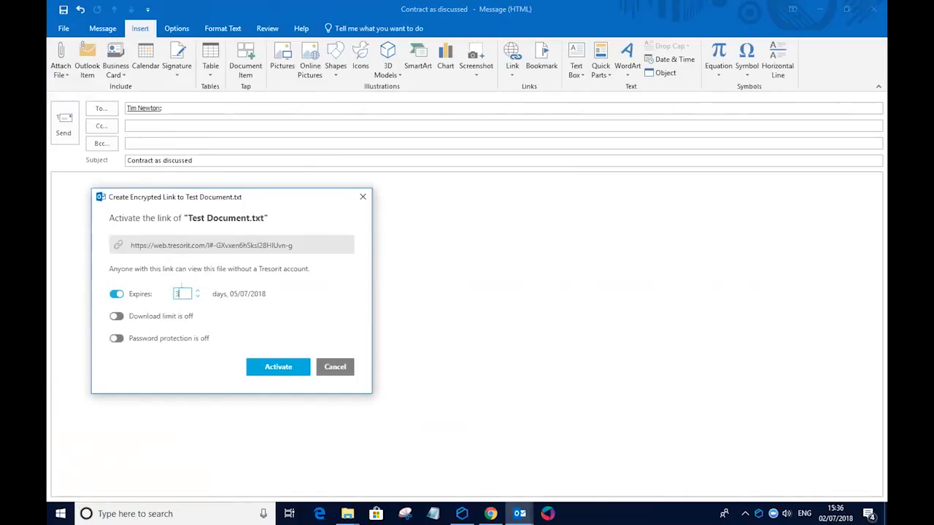
pyautogui.click(116, 315)
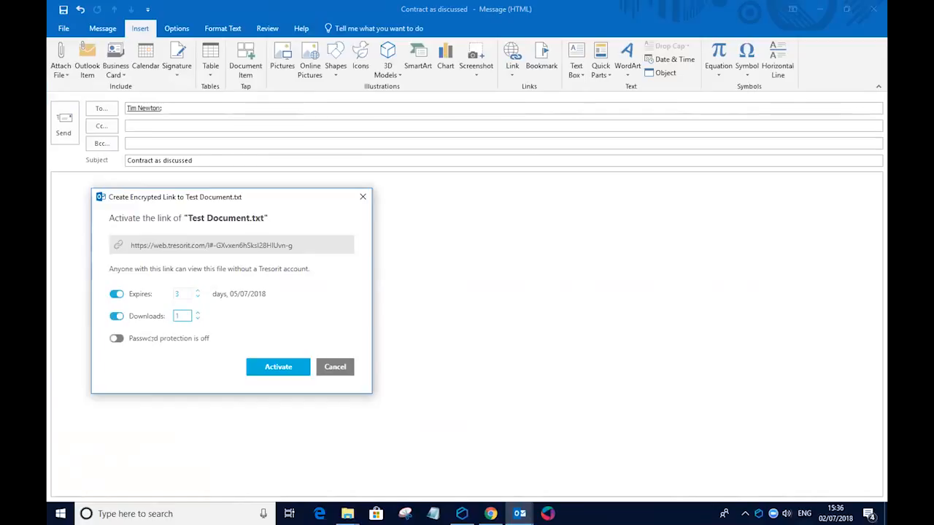
pyautogui.moveTo(301, 357)
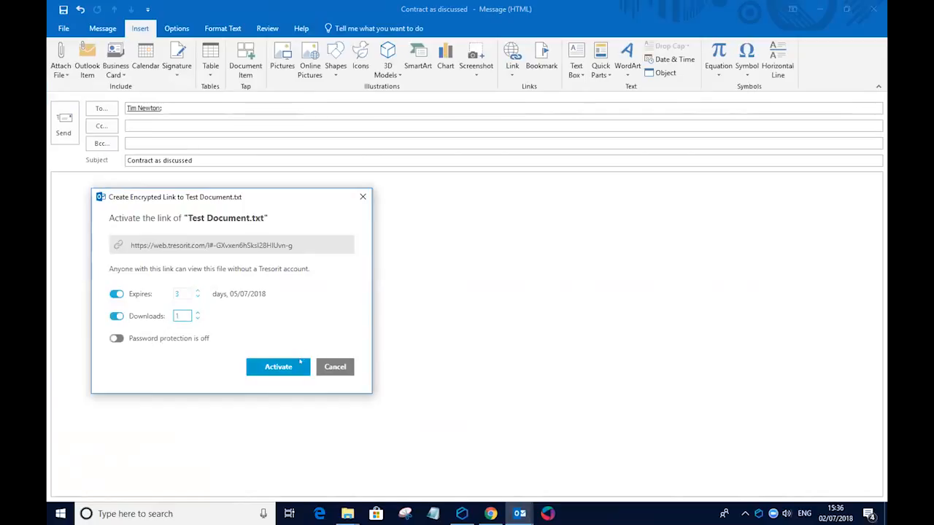
pyautogui.click(277, 367)
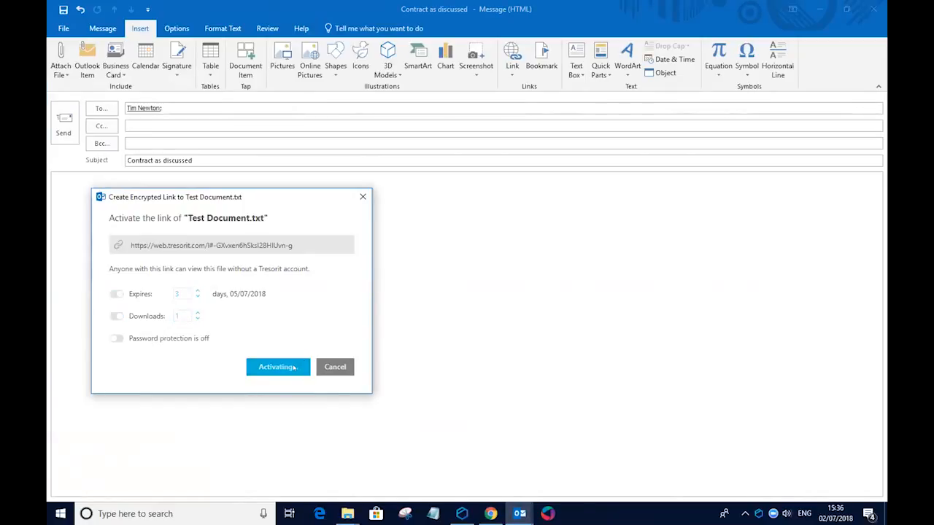
# Step: Review the Tresorit secure attachment for Test Document.txt in the draft, then return to the Tresorit app
pyautogui.click(277, 368)
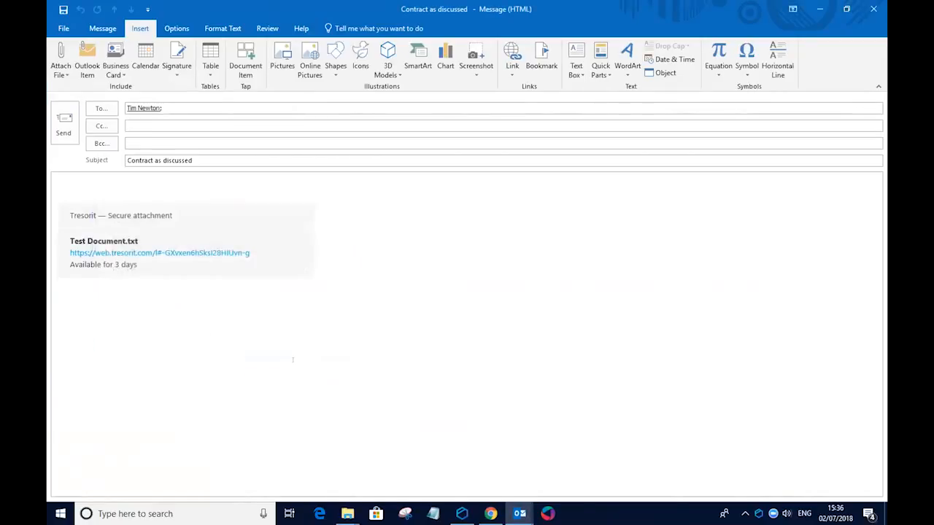
pyautogui.moveTo(159, 252)
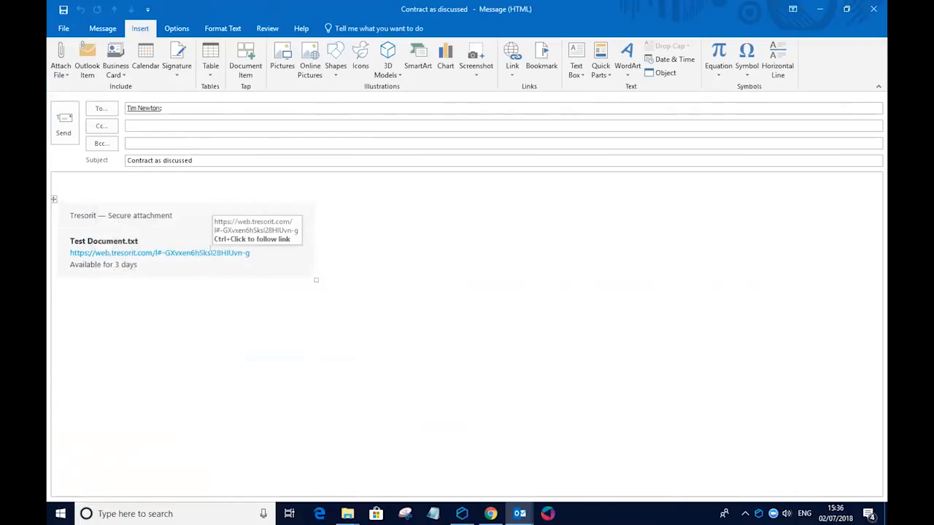
pyautogui.click(60, 186)
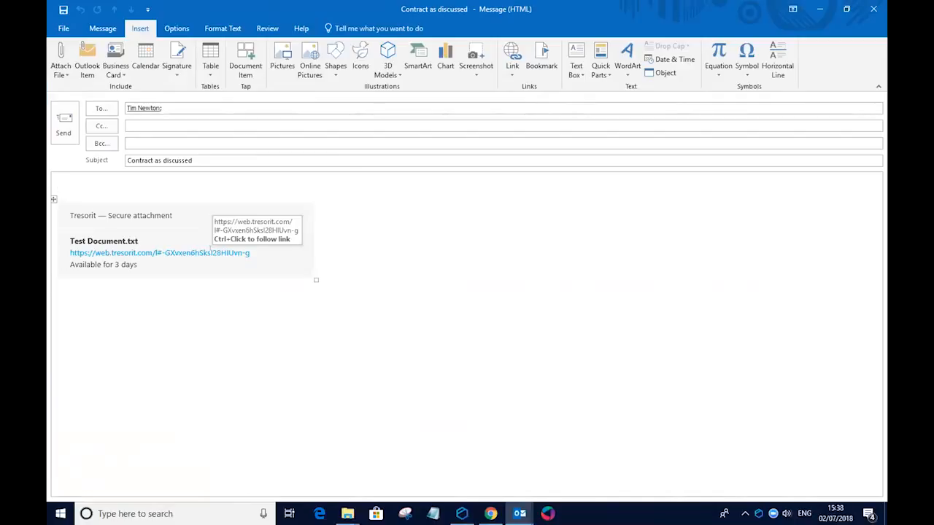
pyautogui.click(60, 187)
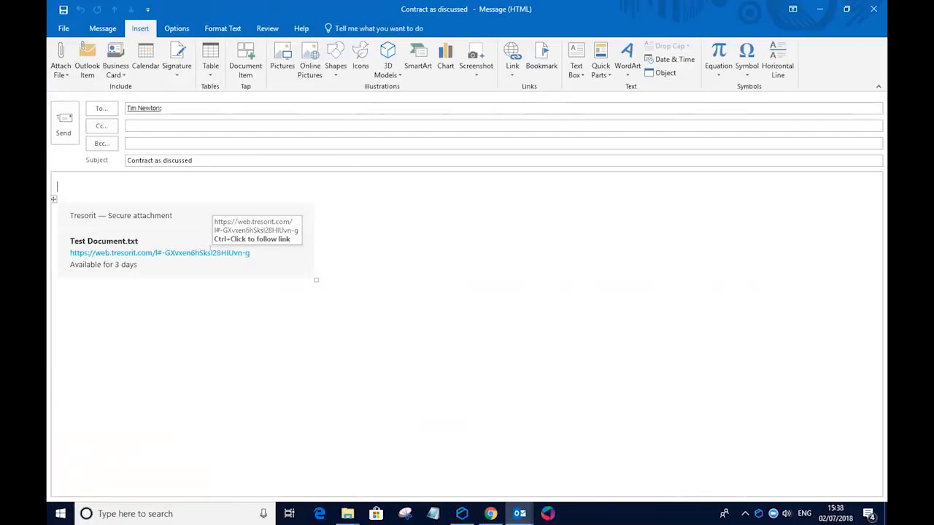
pyautogui.moveTo(415, 435)
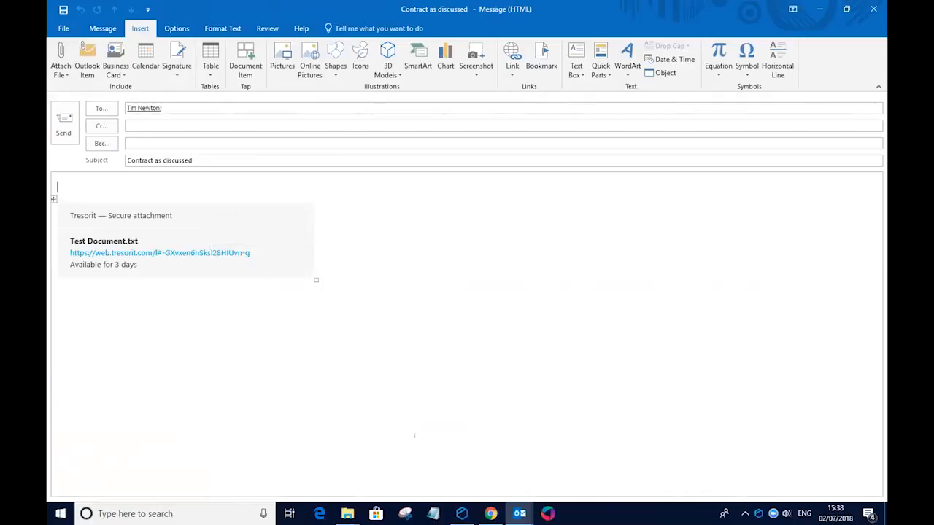
pyautogui.click(461, 513)
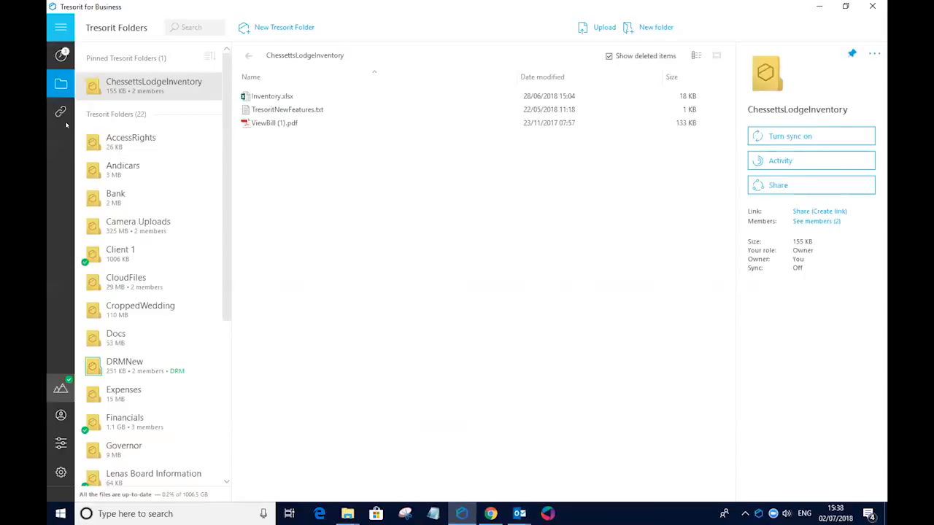
# Step: Mount Tresorit Drive as T: in File Explorer listing folders like ChessettsLodgeInventory
pyautogui.click(55, 112)
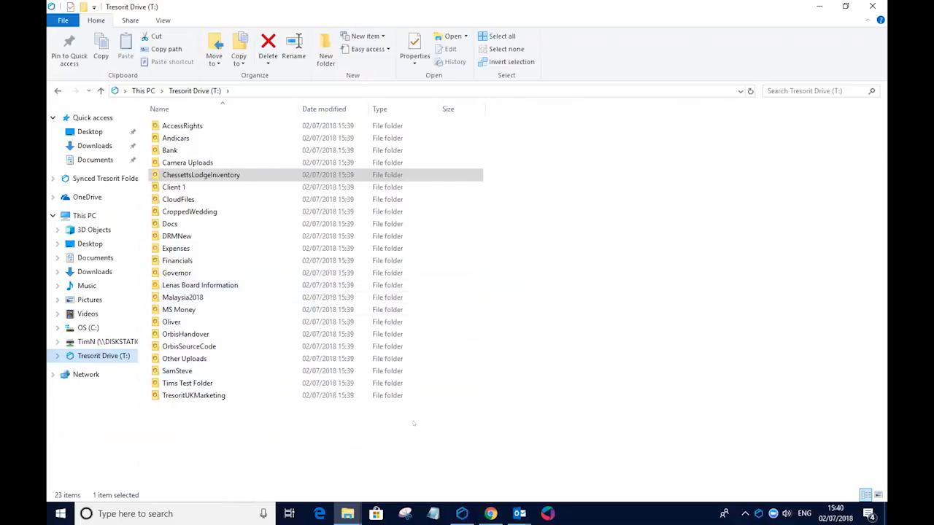
pyautogui.moveTo(458, 443)
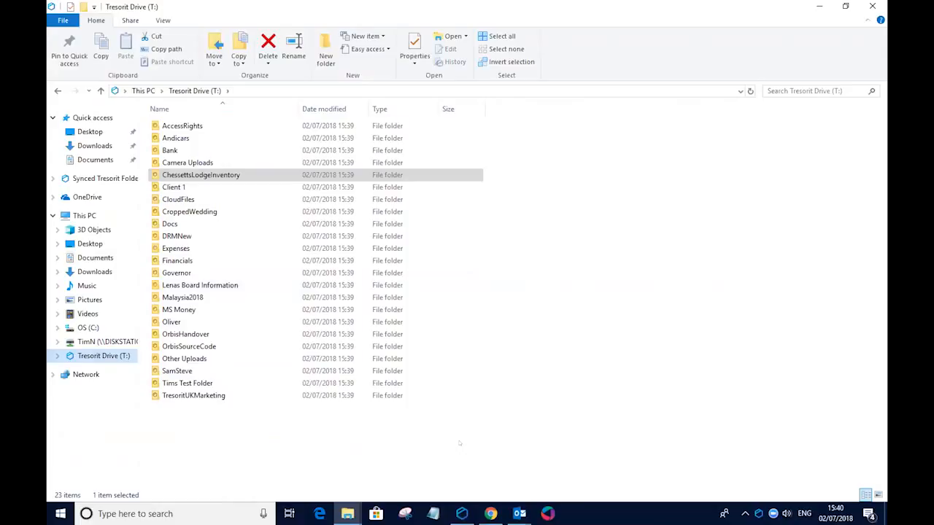